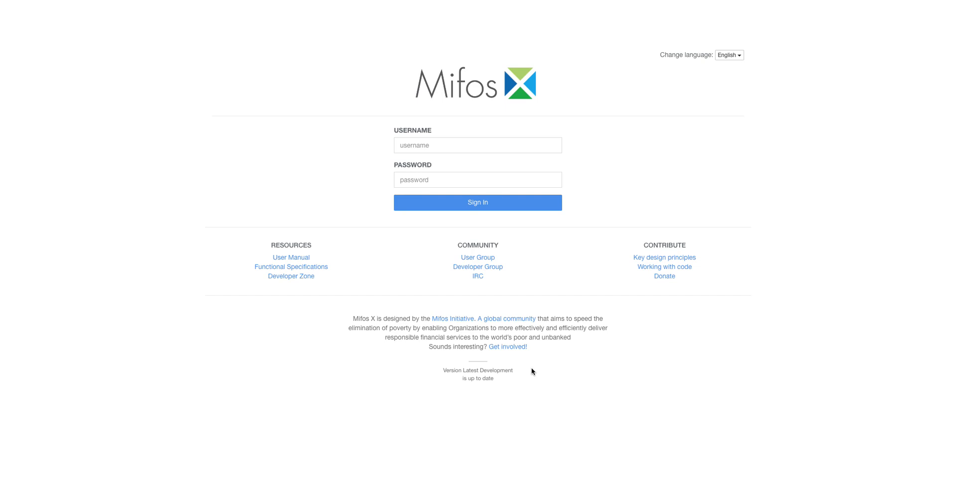
mouse_move(502, 241)
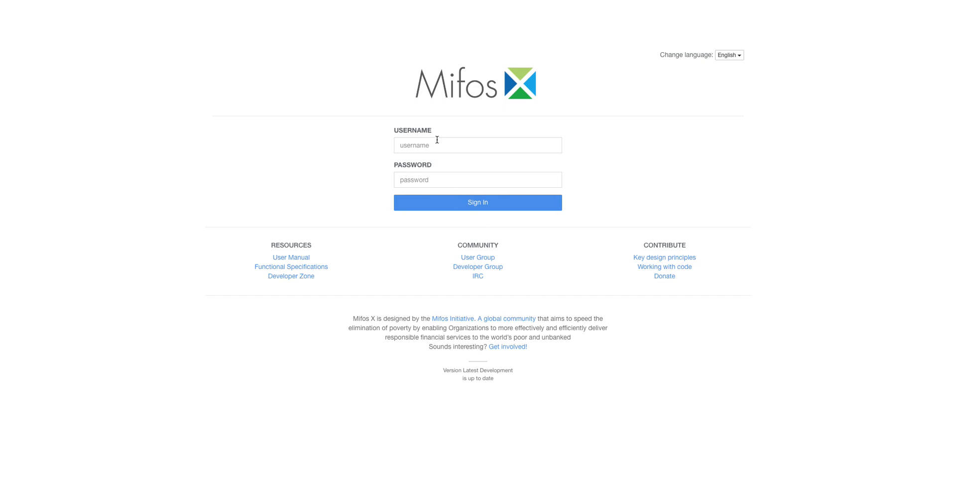
Step: Enter the demo username and password and sign in to reach the home page
left_click(477, 146)
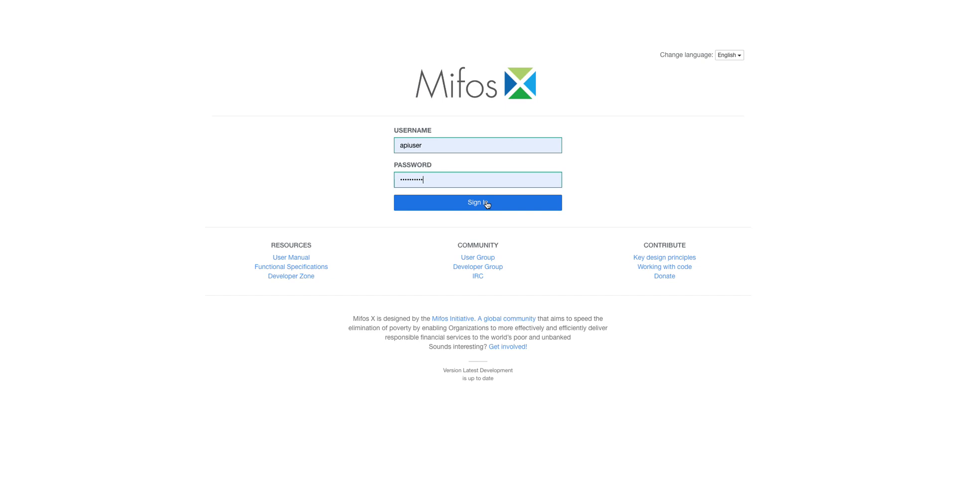
left_click(477, 203)
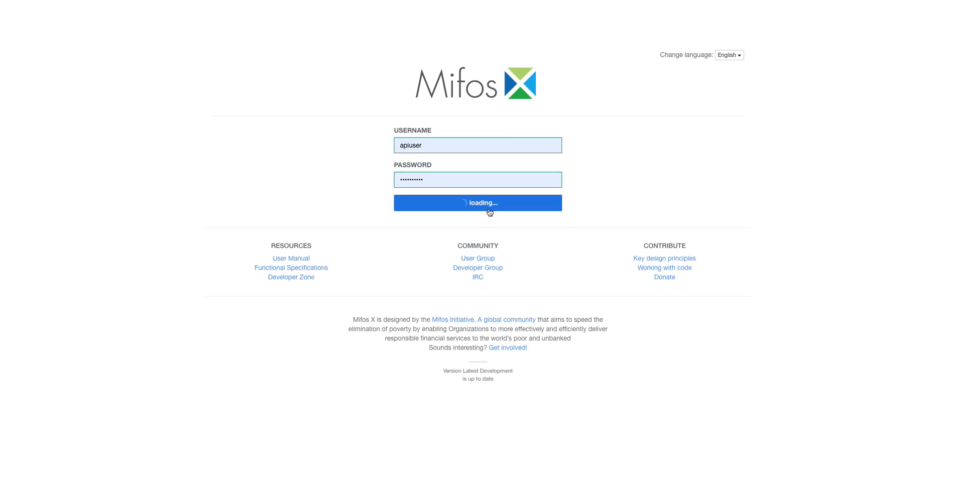
left_click(477, 202)
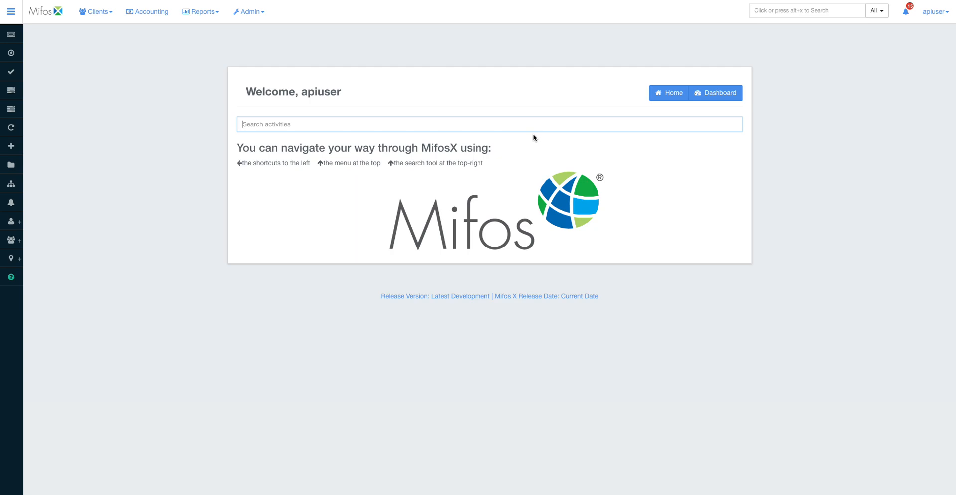
Step: Sign out from the user menu and re-enter the username on the login page
left_click(934, 10)
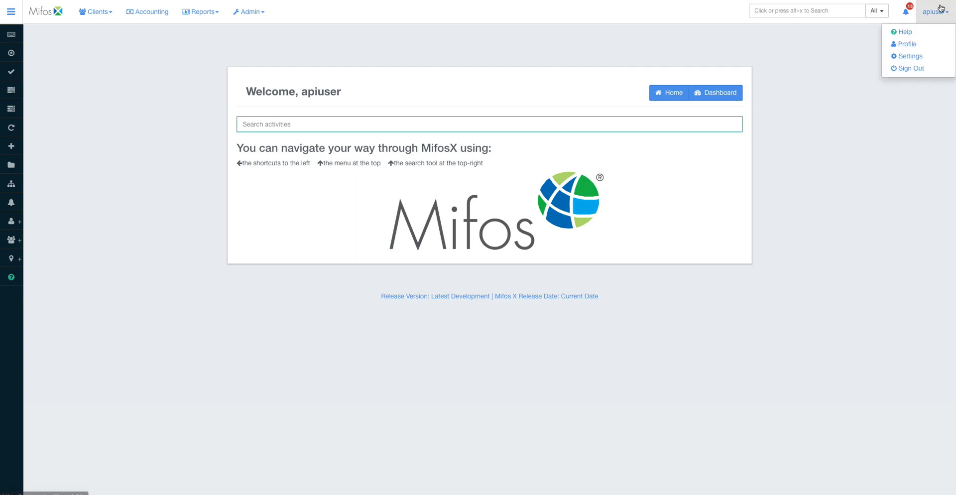
left_click(909, 67)
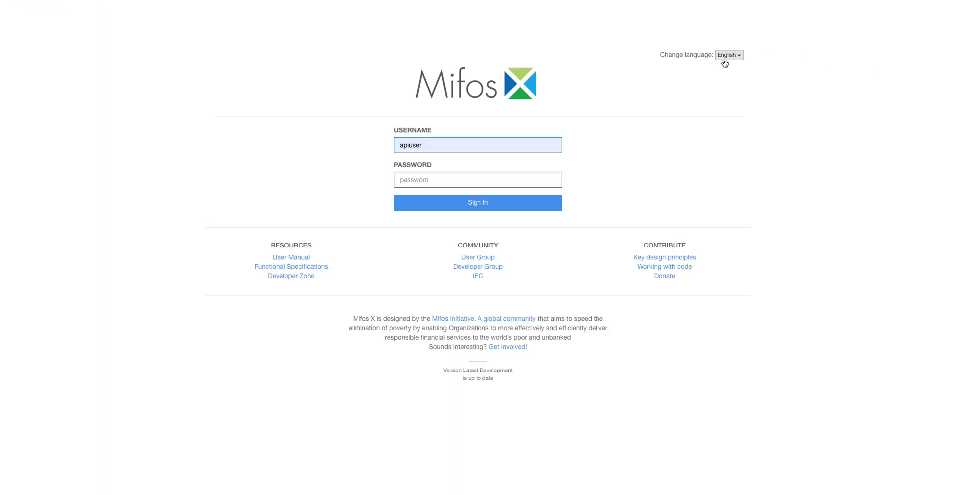
left_click(729, 54)
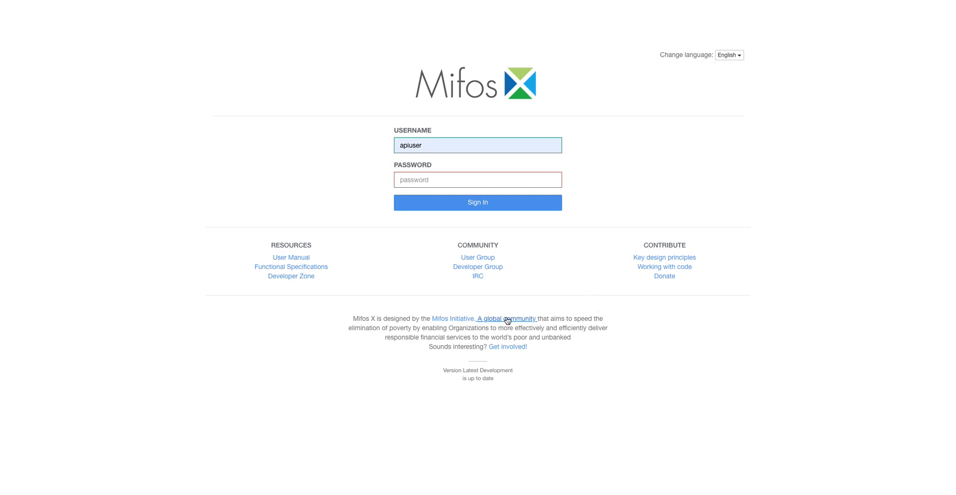
mouse_move(291, 267)
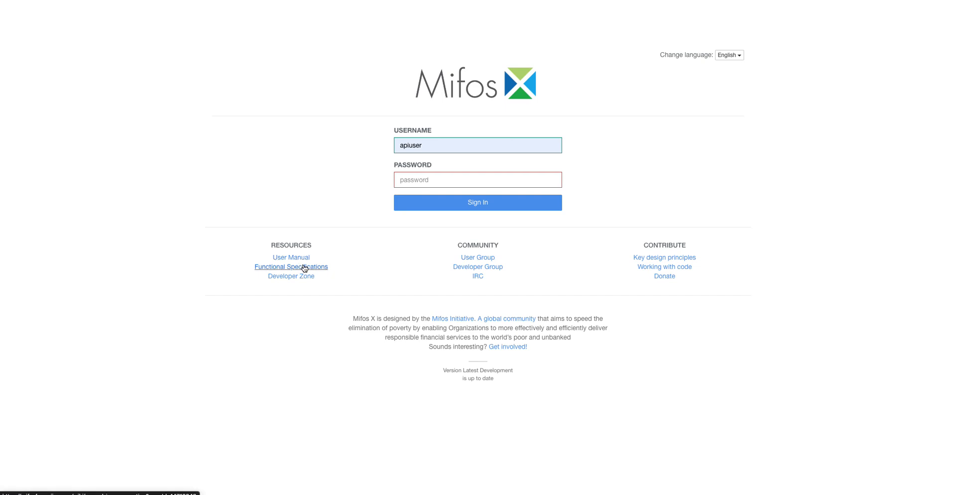
mouse_move(502, 251)
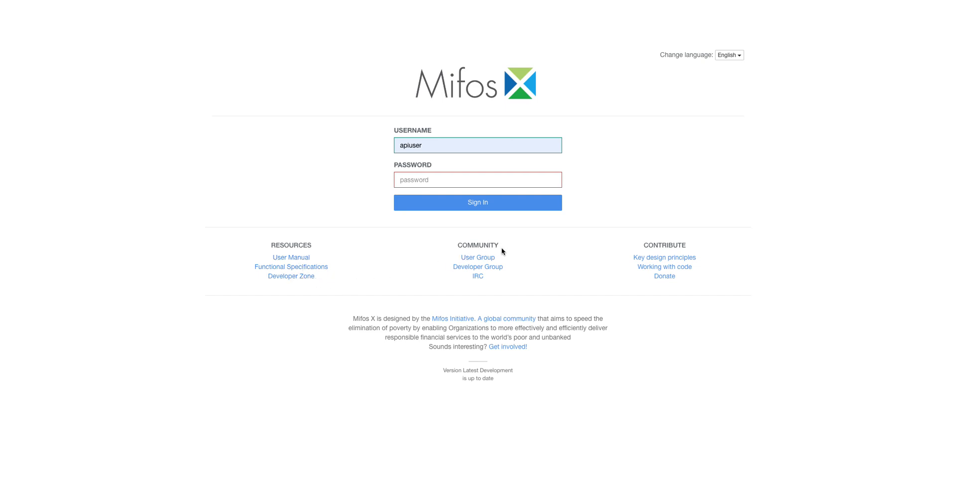
mouse_move(683, 292)
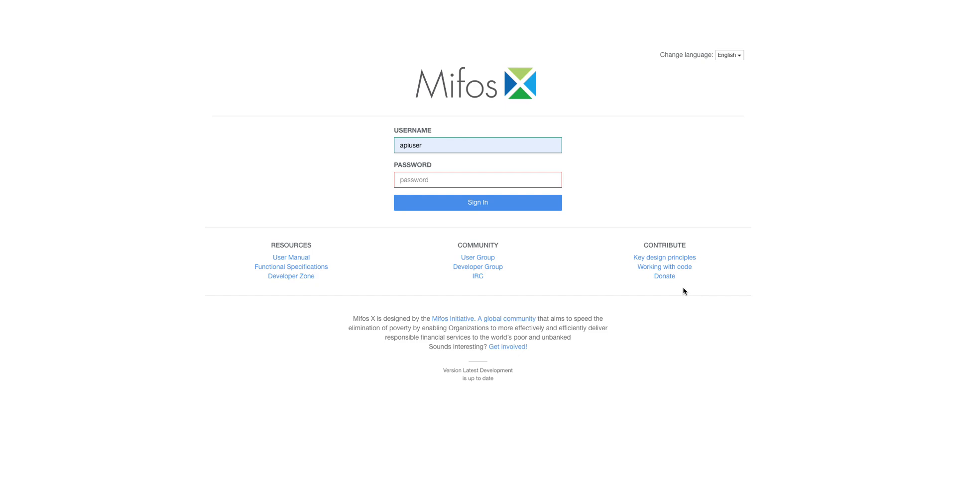
mouse_move(664, 276)
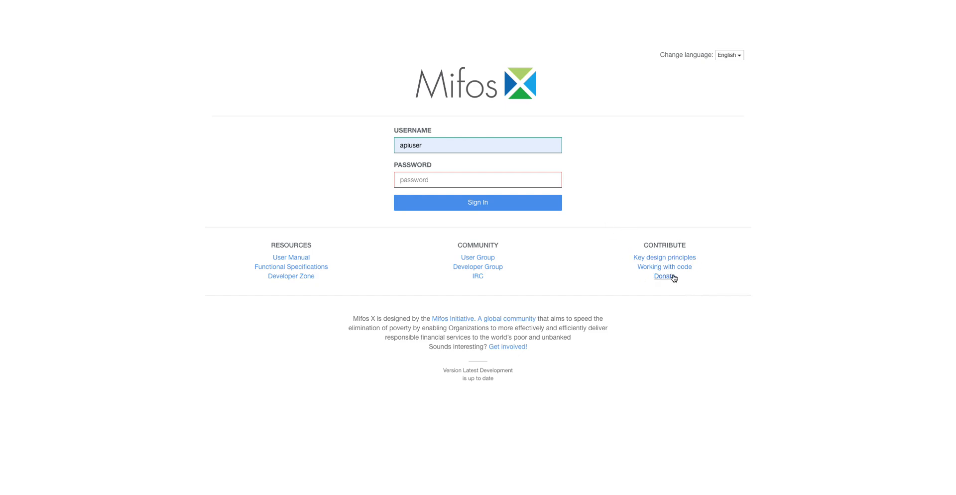
mouse_move(666, 281)
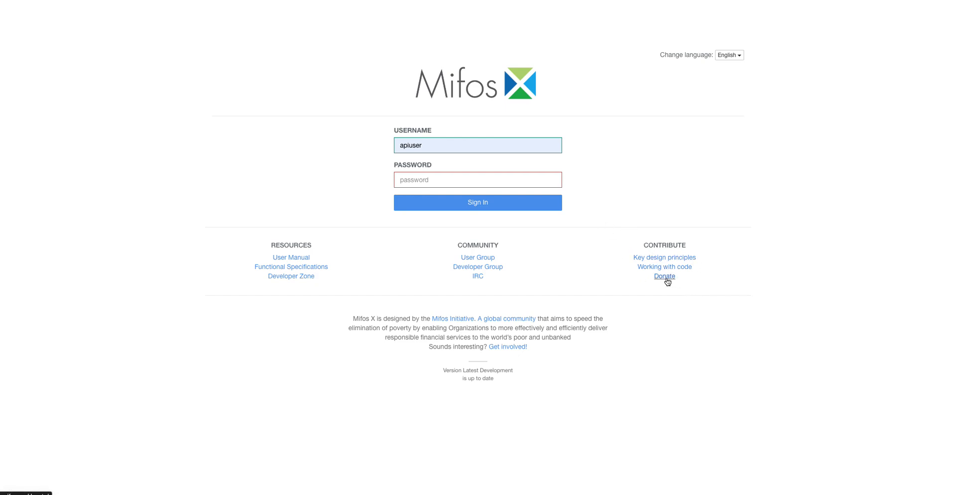
mouse_move(466, 230)
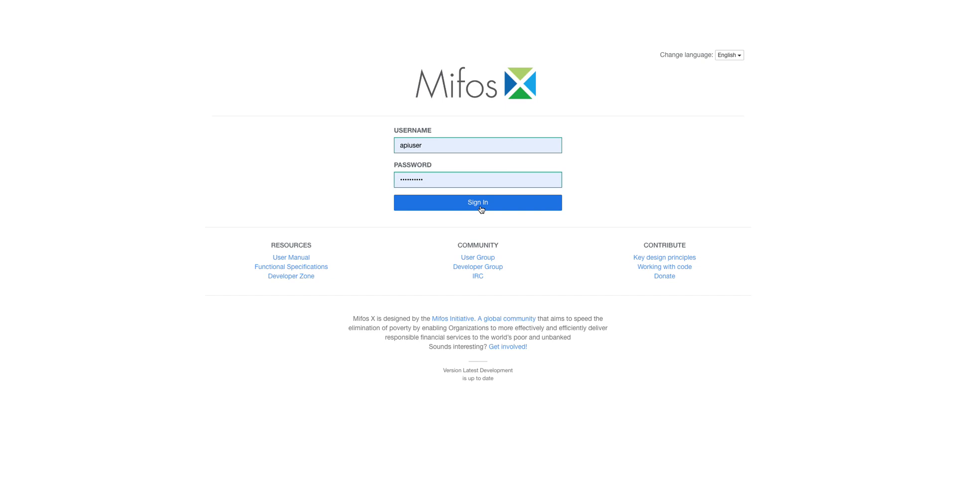
Step: Sign in again and view the Keyboard Shortcuts reference from the expanded sidebar
left_click(477, 202)
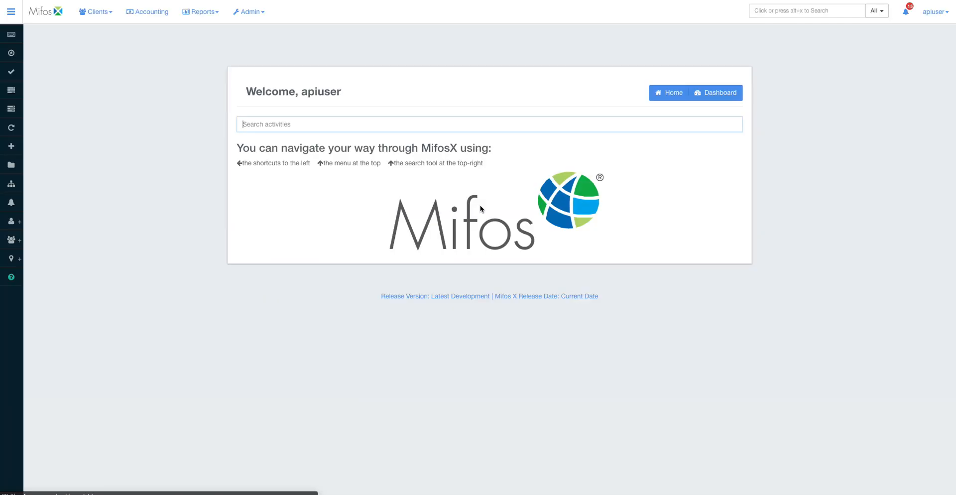
left_click(11, 12)
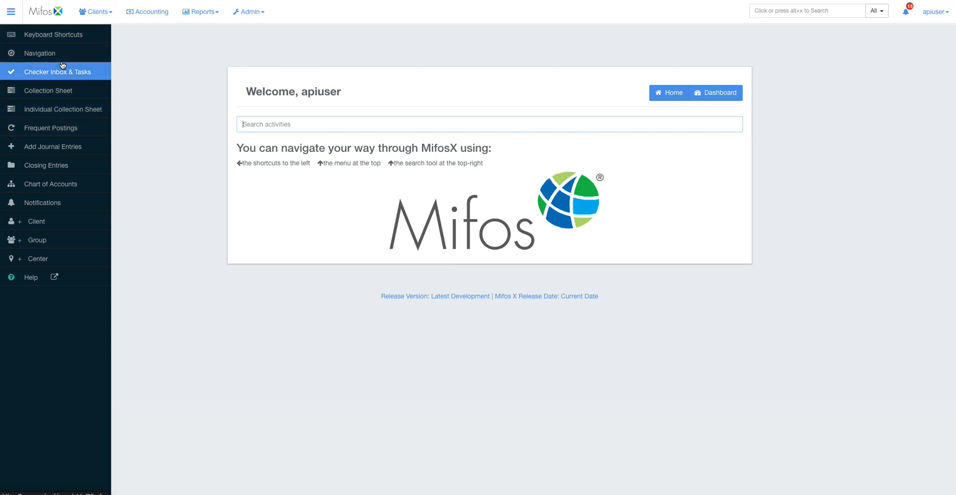
left_click(54, 34)
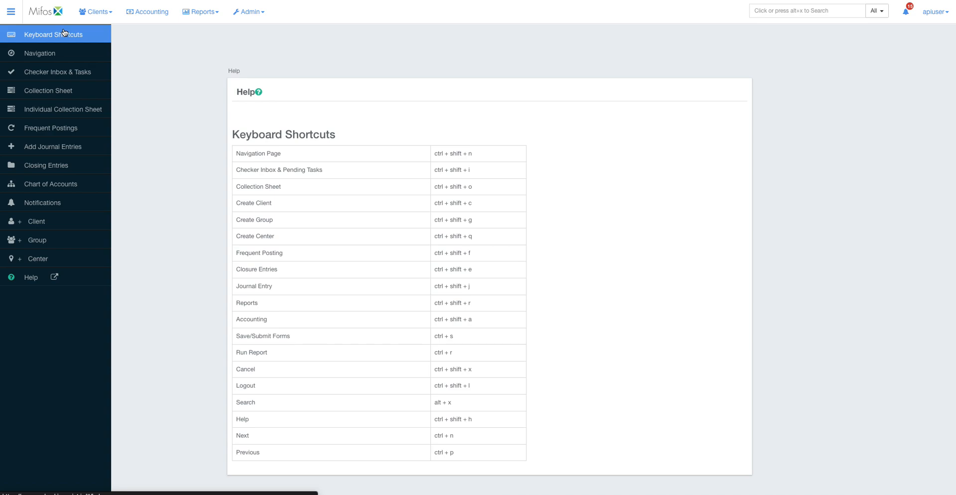
mouse_move(50, 146)
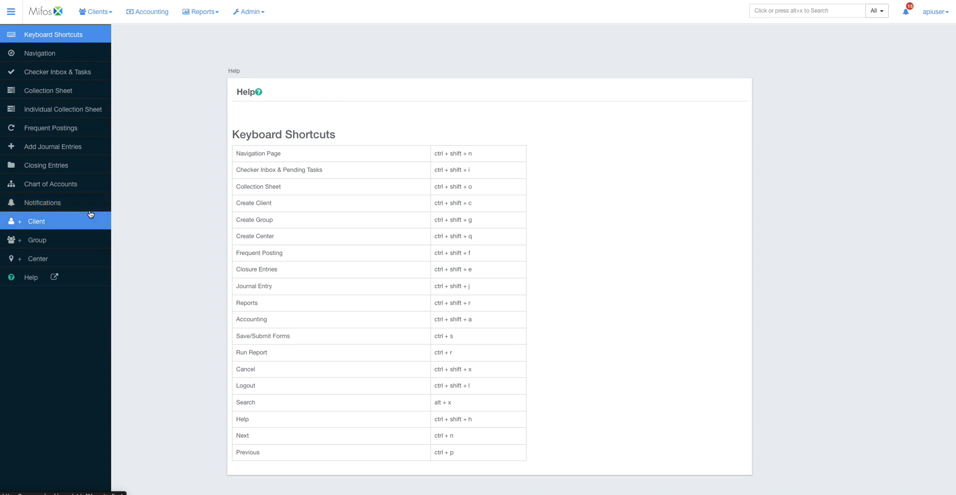
mouse_move(72, 220)
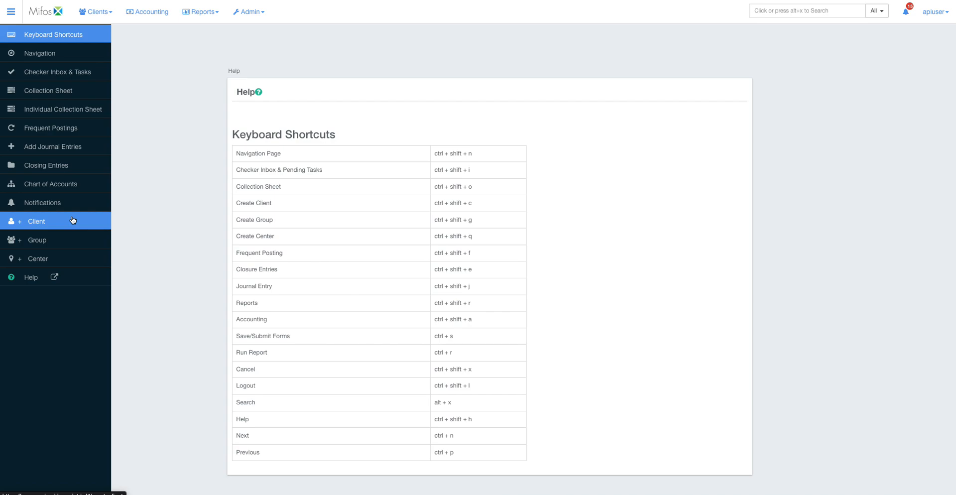
left_click(11, 12)
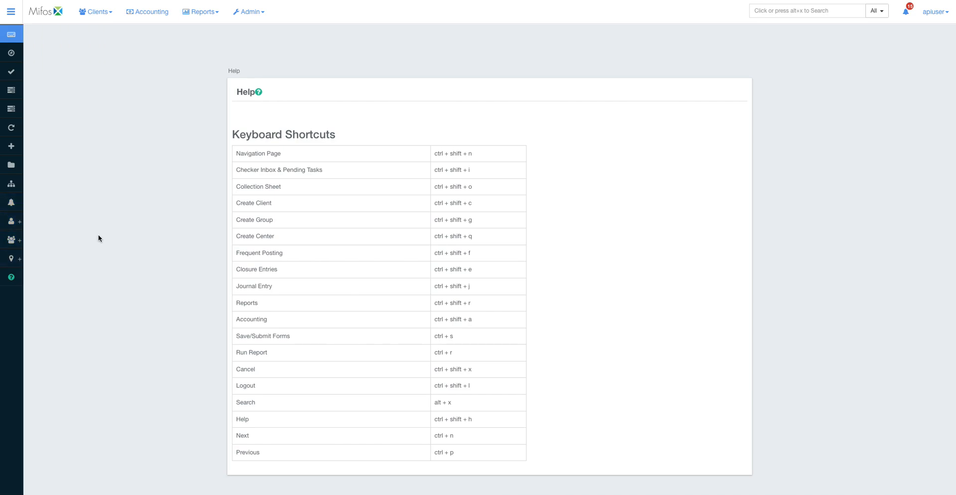
left_click(11, 11)
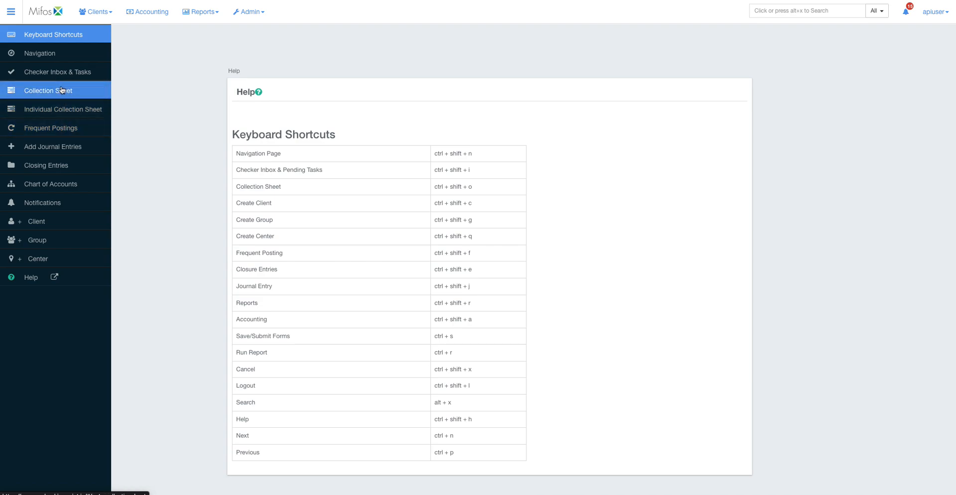
Step: View the Collection Sheet and Individual Collection Sheet forms from the sidebar
left_click(47, 91)
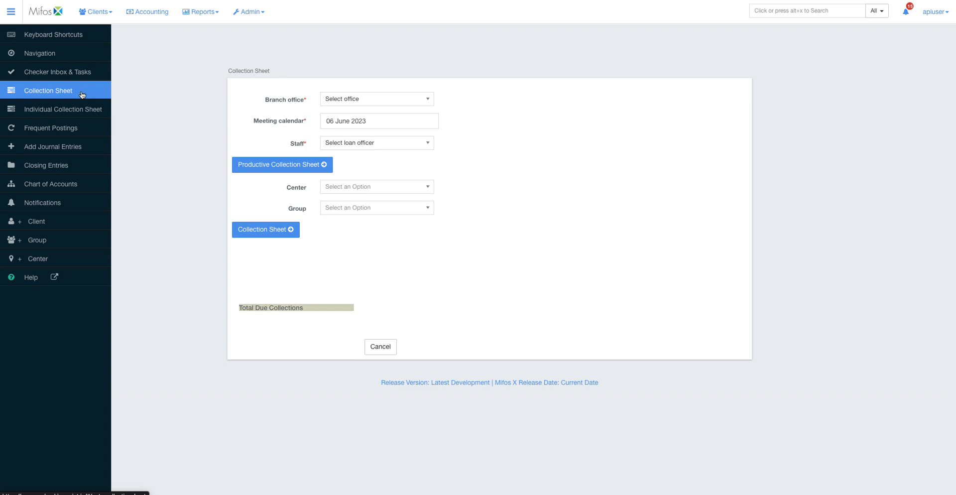
mouse_move(62, 110)
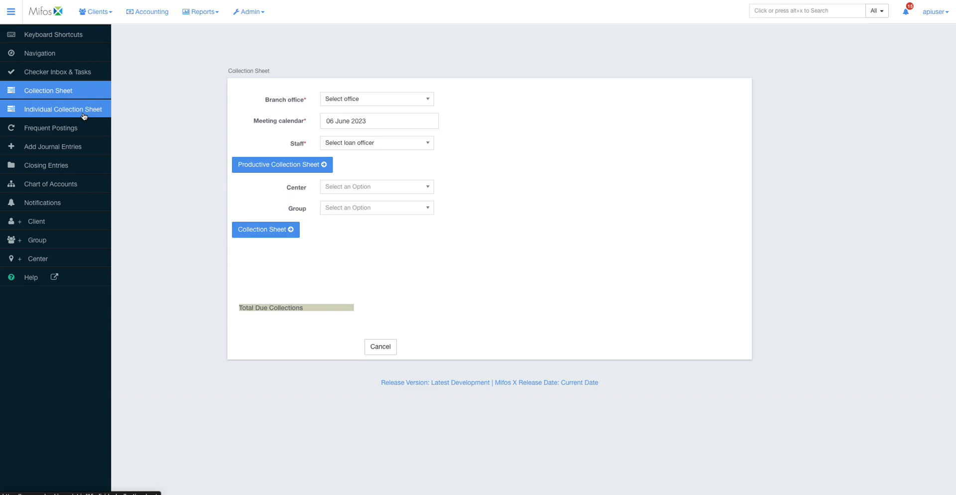
left_click(64, 109)
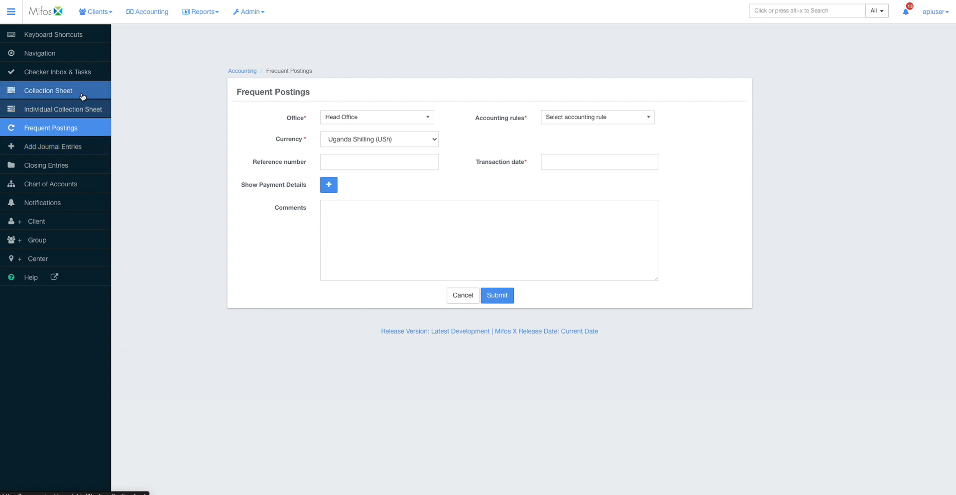
Step: Show the List of Groups with AKWATA EMPOLA, HUSSEIN and KIKAJO GROUP
left_click(94, 11)
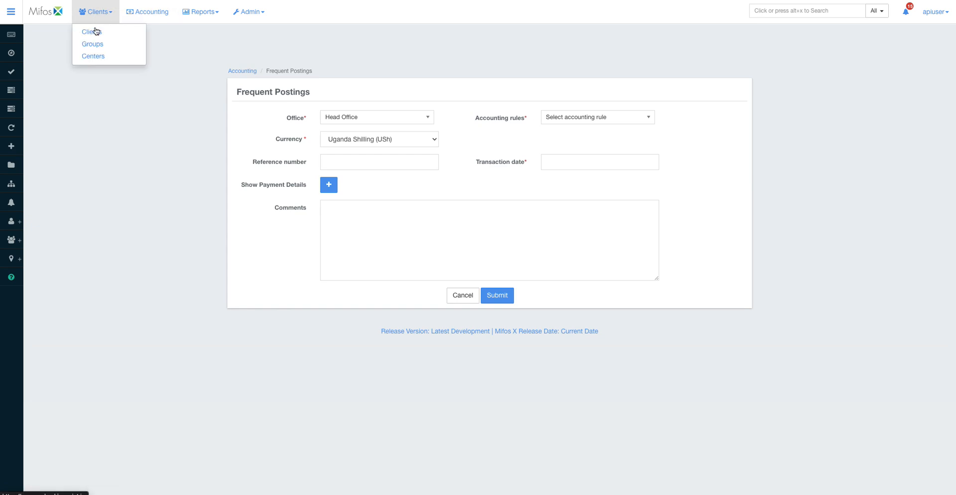
mouse_move(98, 40)
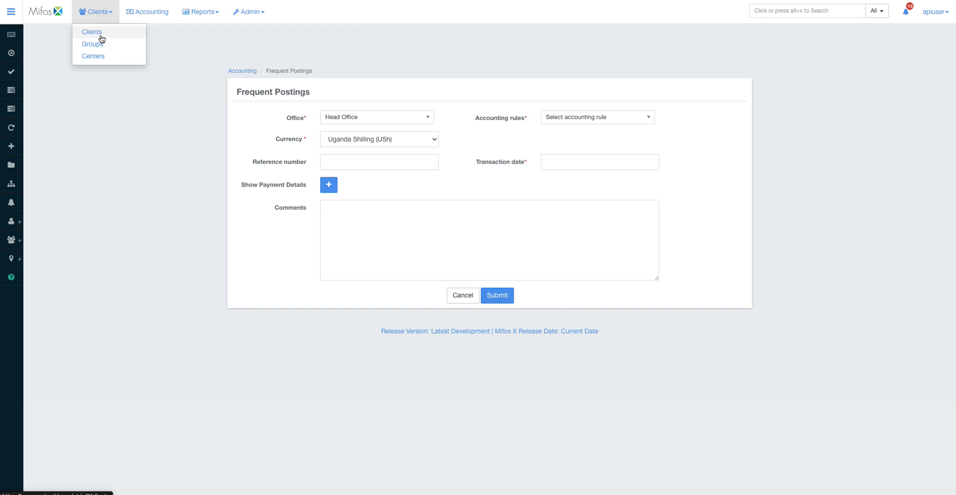
mouse_move(93, 56)
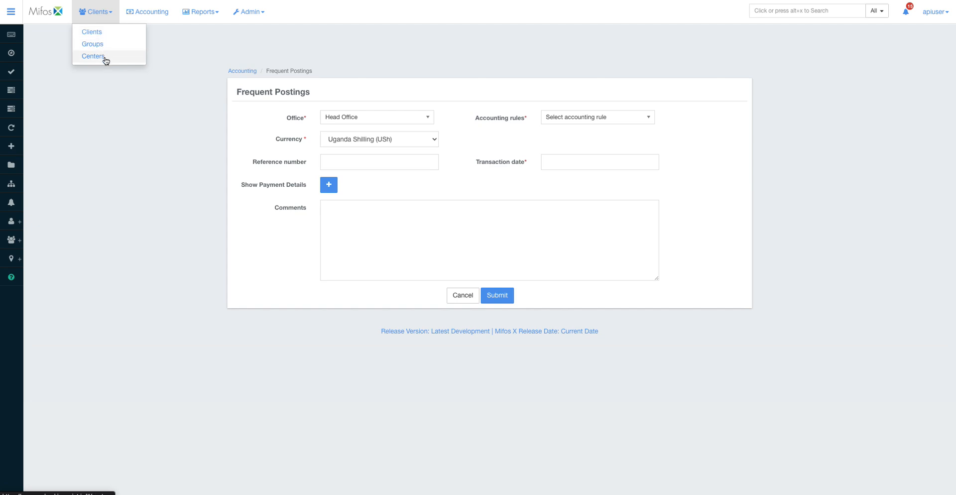
mouse_move(92, 44)
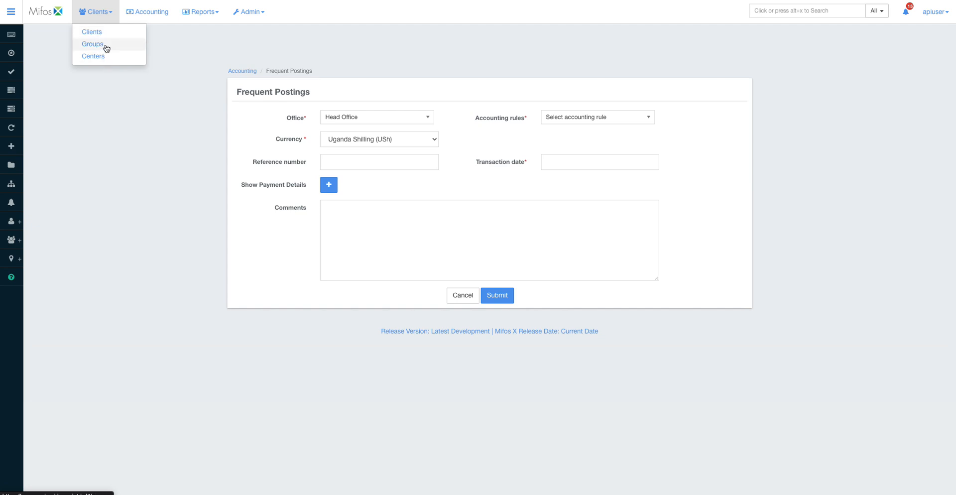
mouse_move(91, 32)
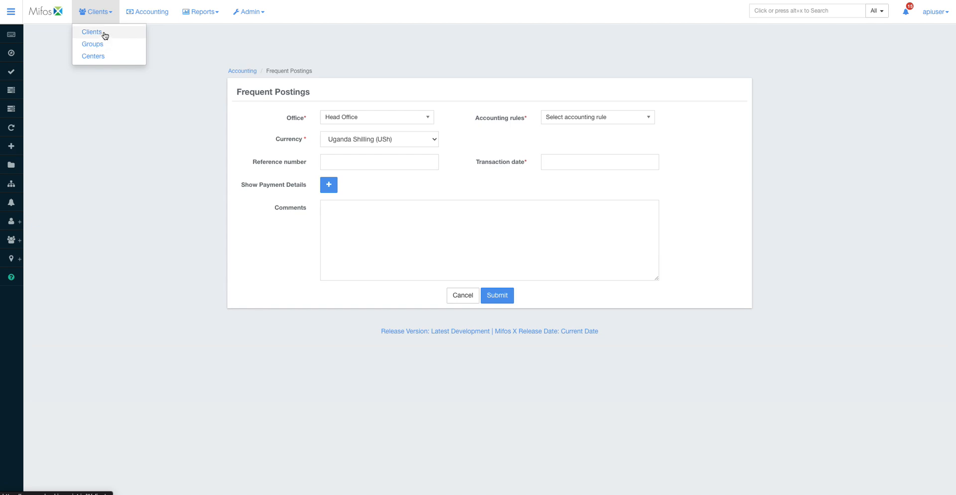
mouse_move(92, 44)
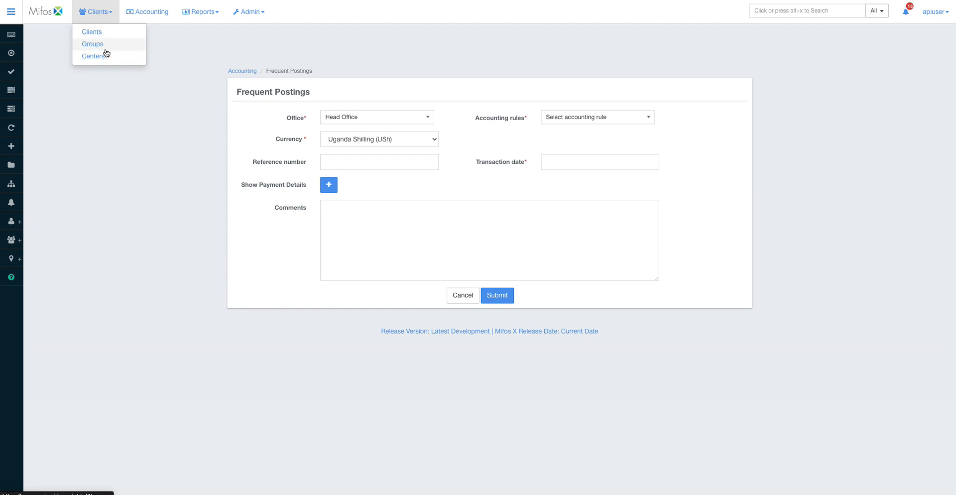
left_click(91, 31)
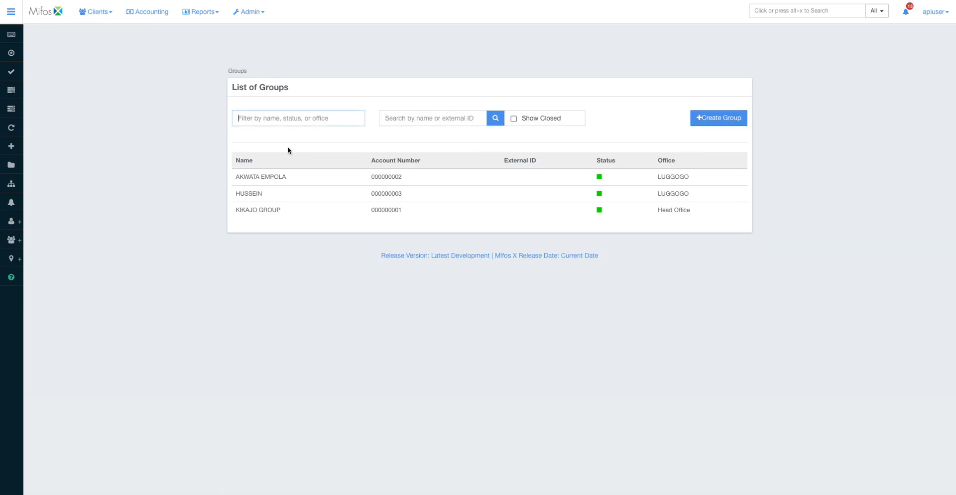
Step: View the AKWATA EMPOLA group's members, then show the Clients menu choices
left_click(260, 177)
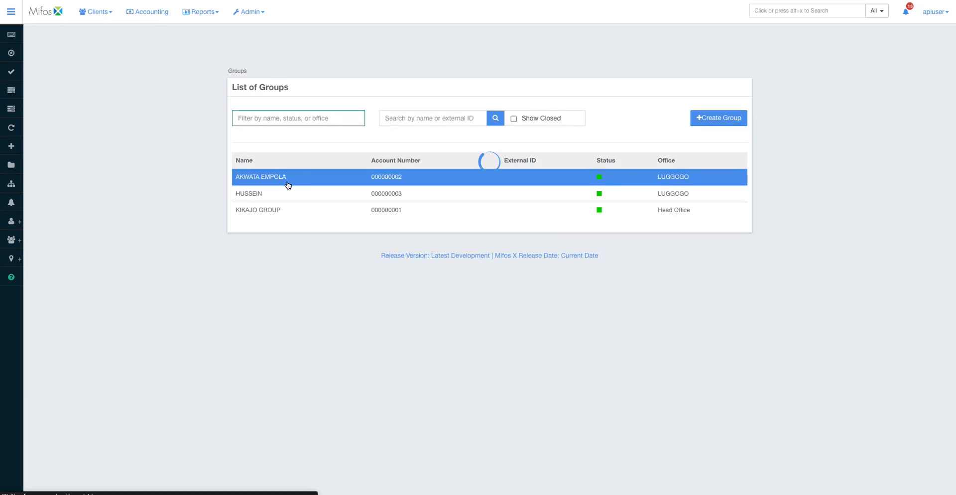
left_click(260, 177)
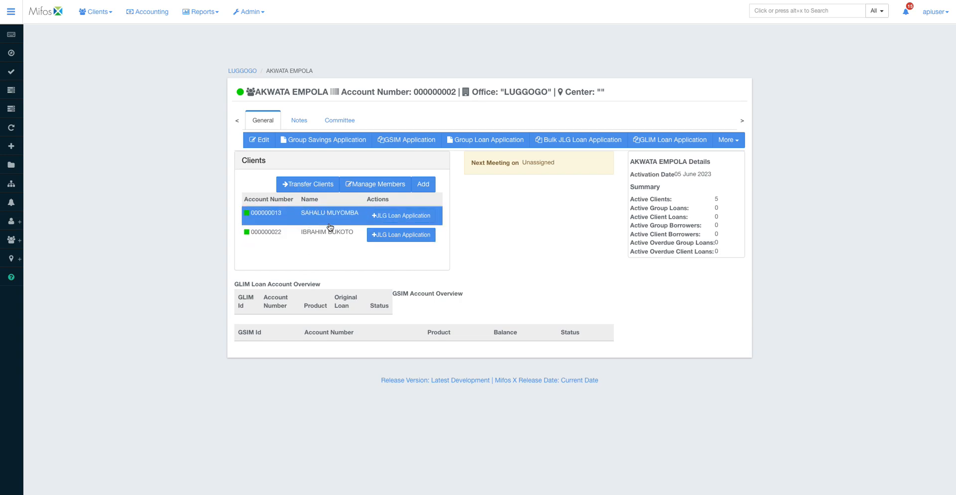
mouse_move(518, 229)
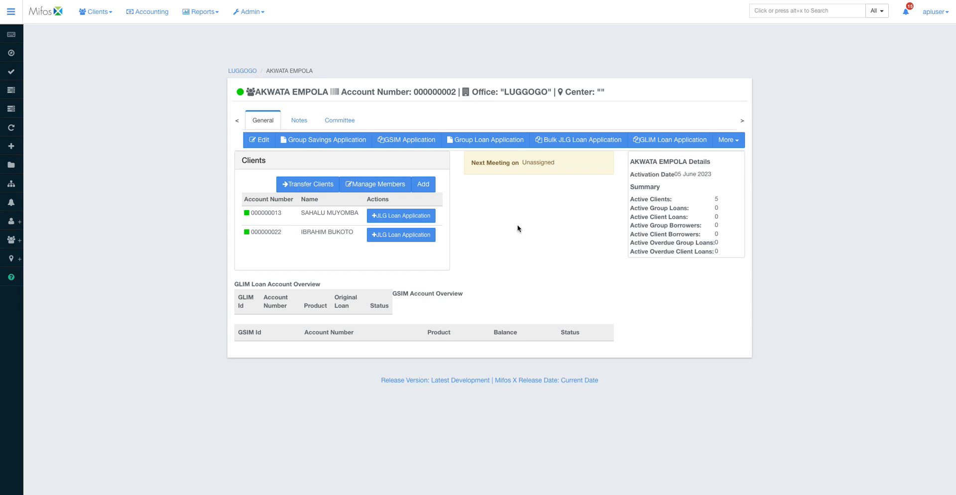
left_click(95, 10)
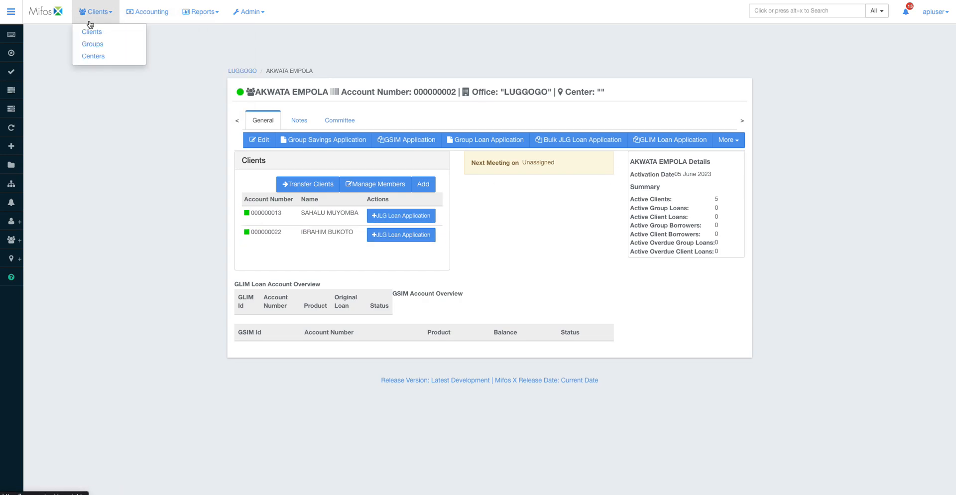
Step: Show the empty List of Centers page
left_click(93, 55)
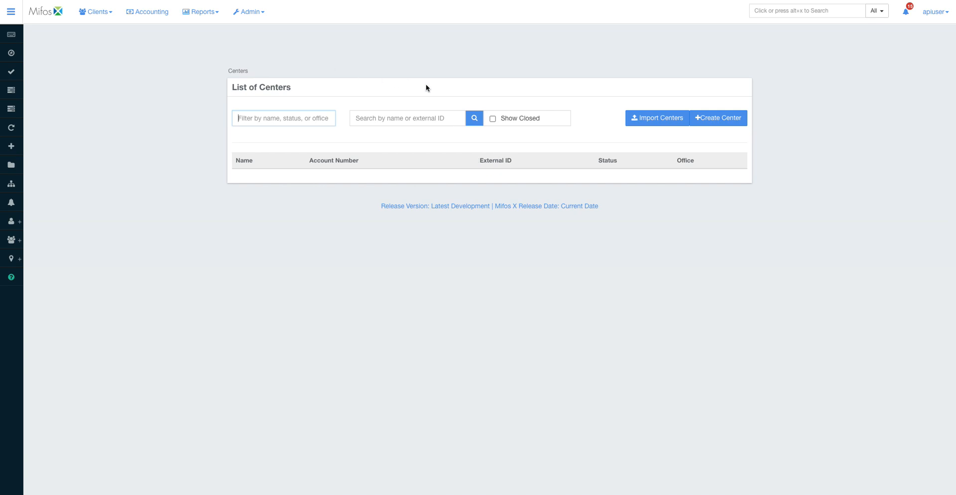
mouse_move(601, 143)
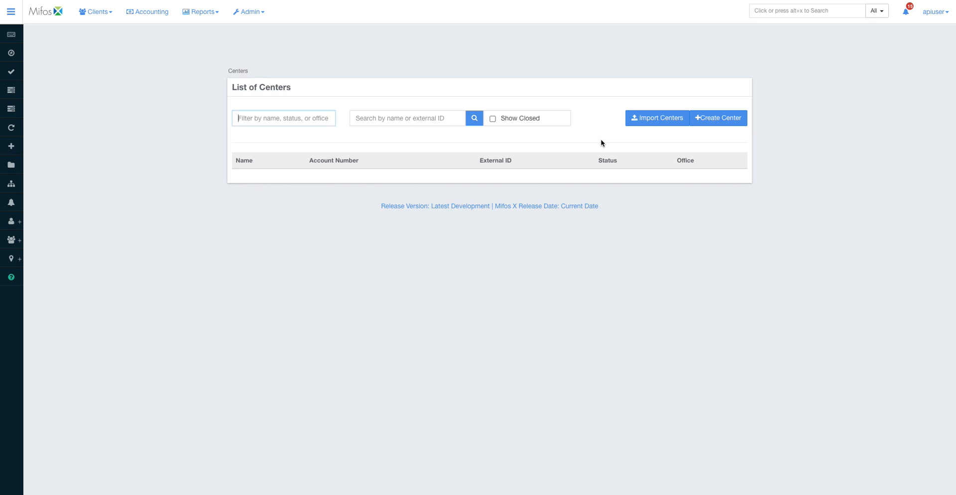
mouse_move(147, 55)
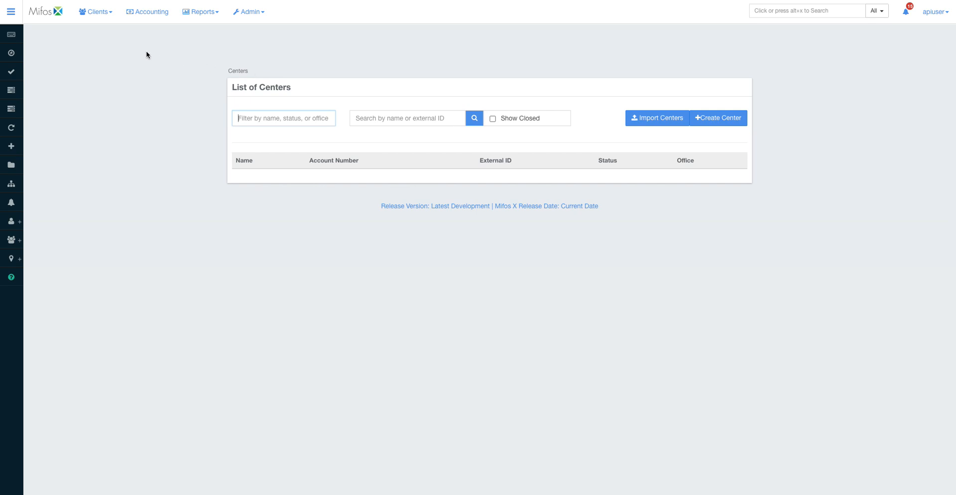
mouse_move(147, 12)
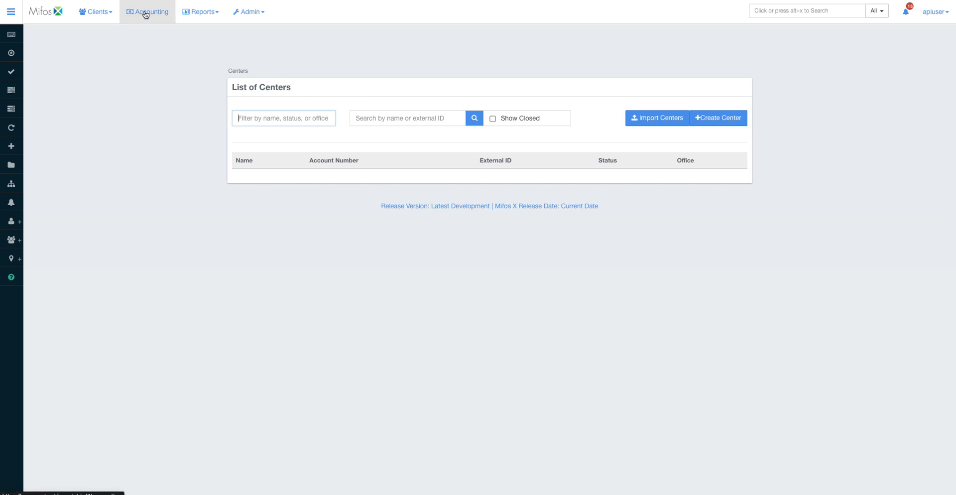
Step: Go to the Accounting overview listing Frequent Postings, Chart of Accounts and Journal Entries
left_click(146, 12)
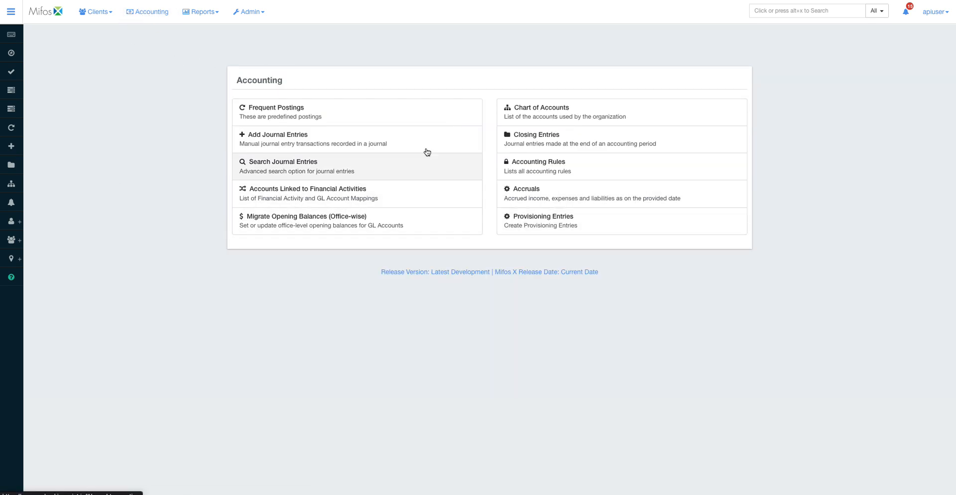
mouse_move(295, 222)
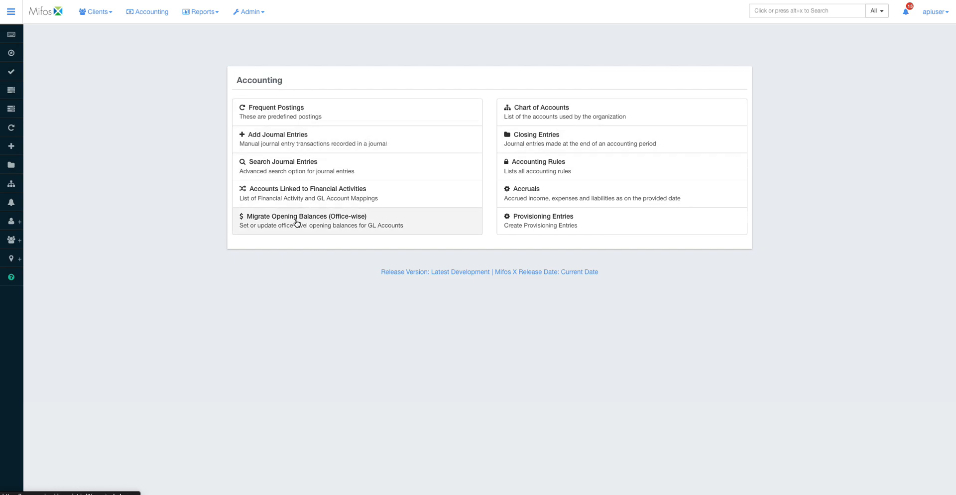
mouse_move(347, 206)
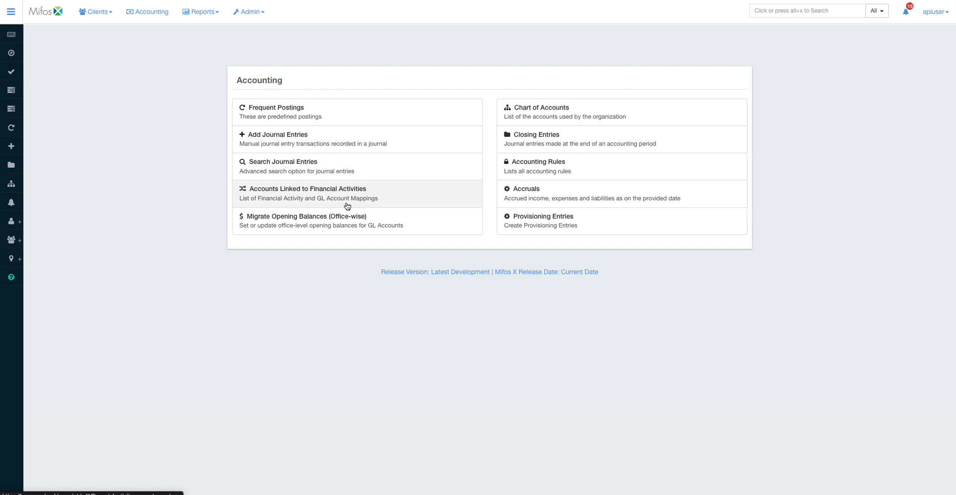
mouse_move(334, 203)
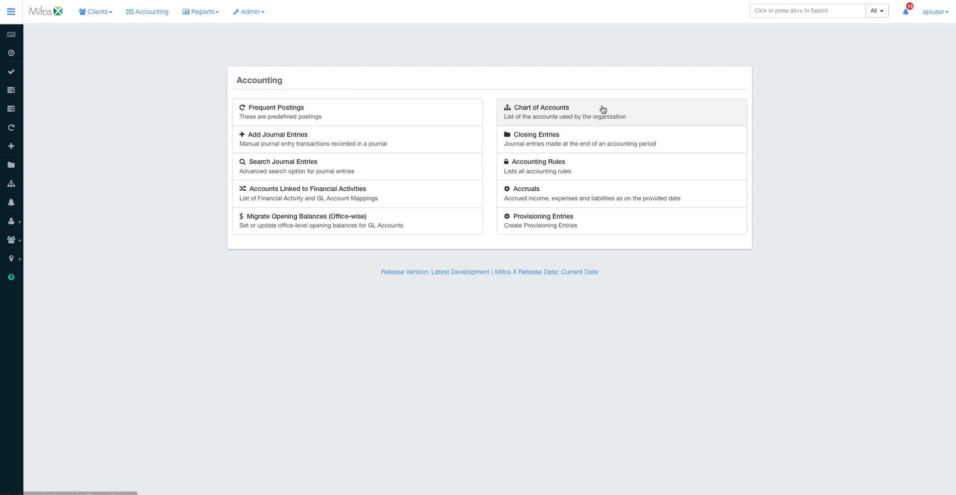
Step: View the Chart of Accounts as a tree, collapsed and then fully expanded
left_click(542, 108)
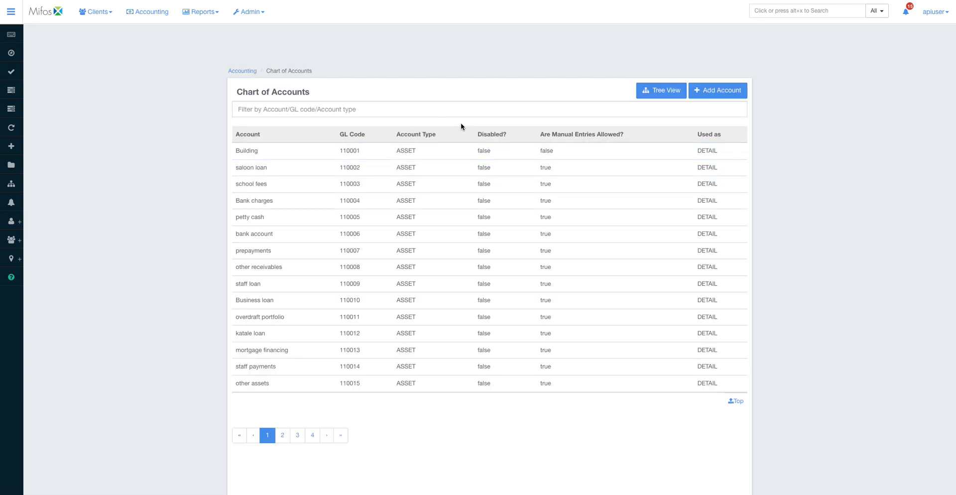
left_click(660, 91)
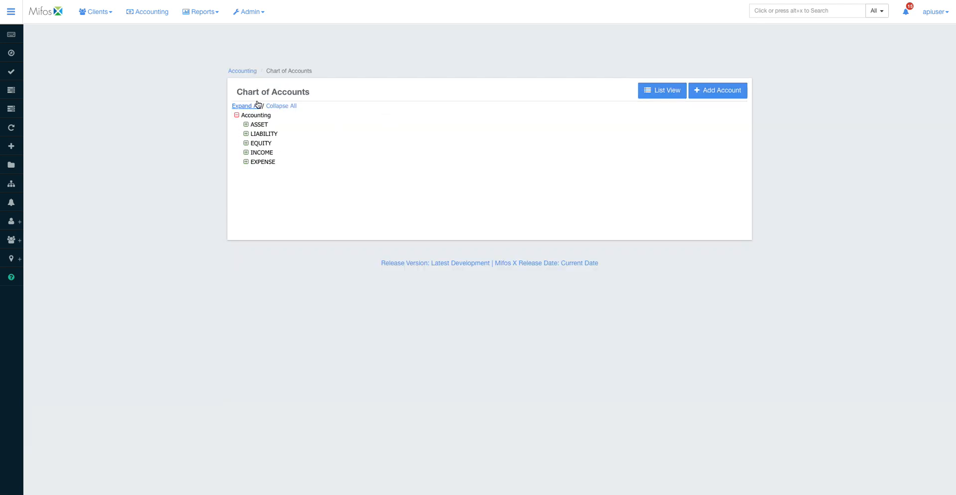
left_click(281, 106)
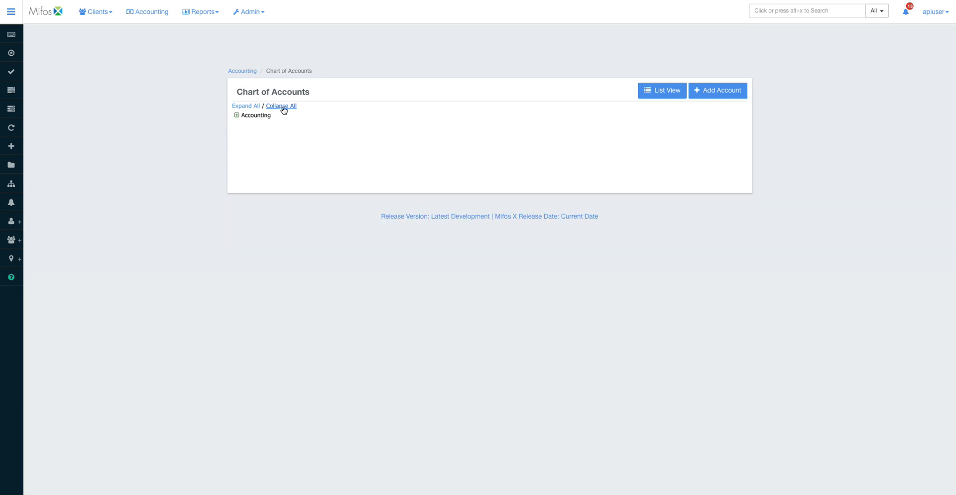
left_click(246, 105)
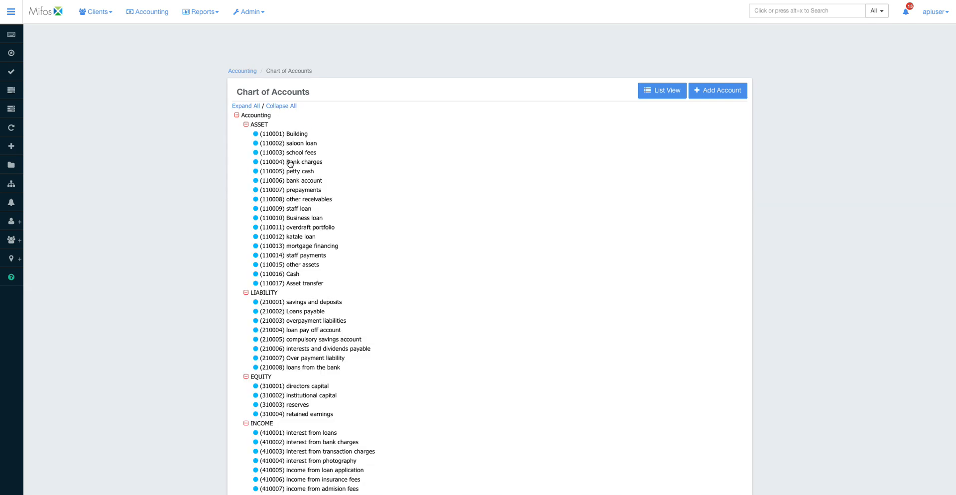
mouse_move(354, 254)
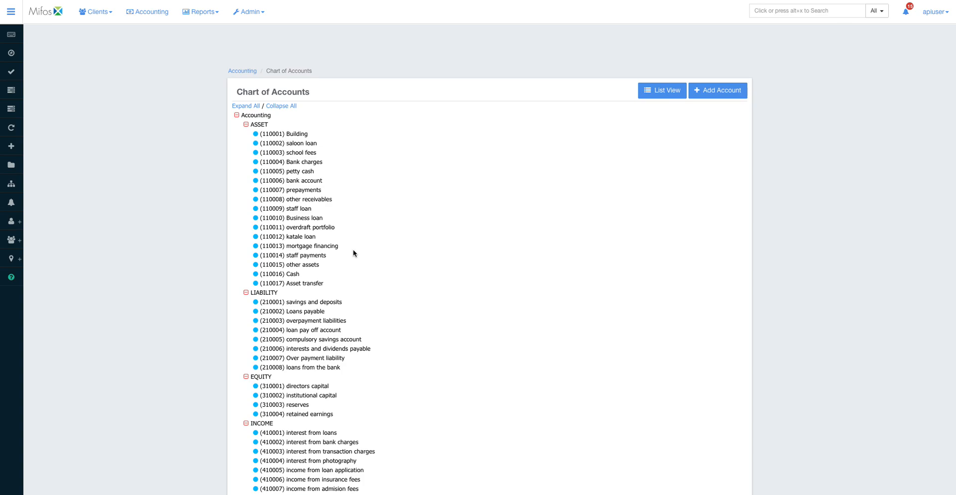
Step: Return to the Accounting overview and show the Reports menu categories
left_click(201, 11)
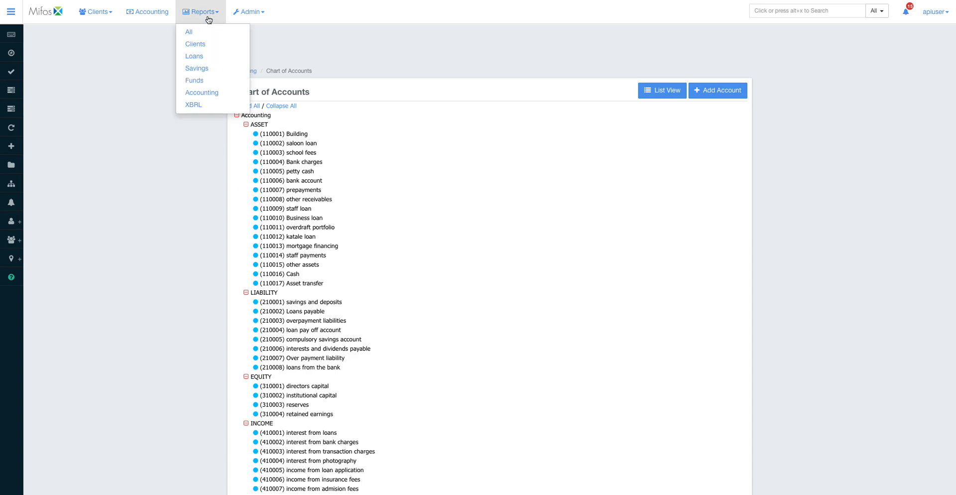
left_click(150, 12)
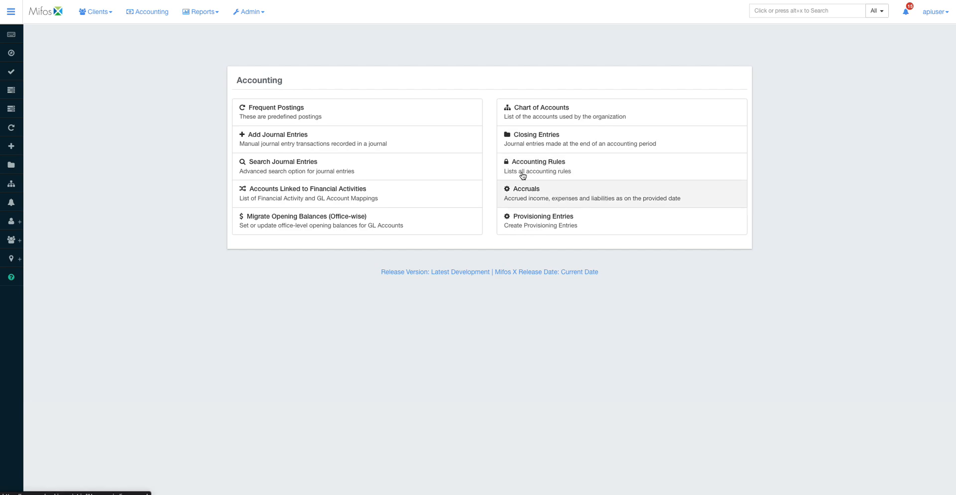
left_click(201, 11)
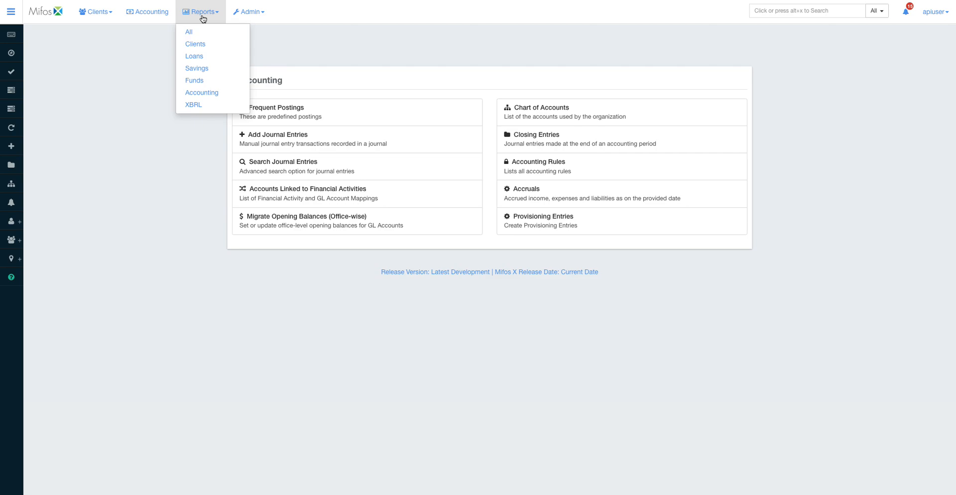
Step: View the Manage Reports list, then return to the System administration page
left_click(249, 12)
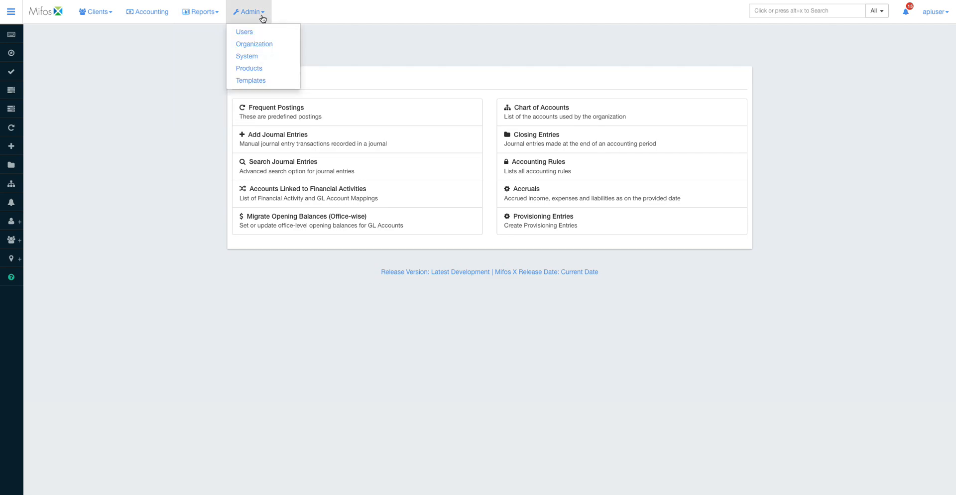
left_click(246, 56)
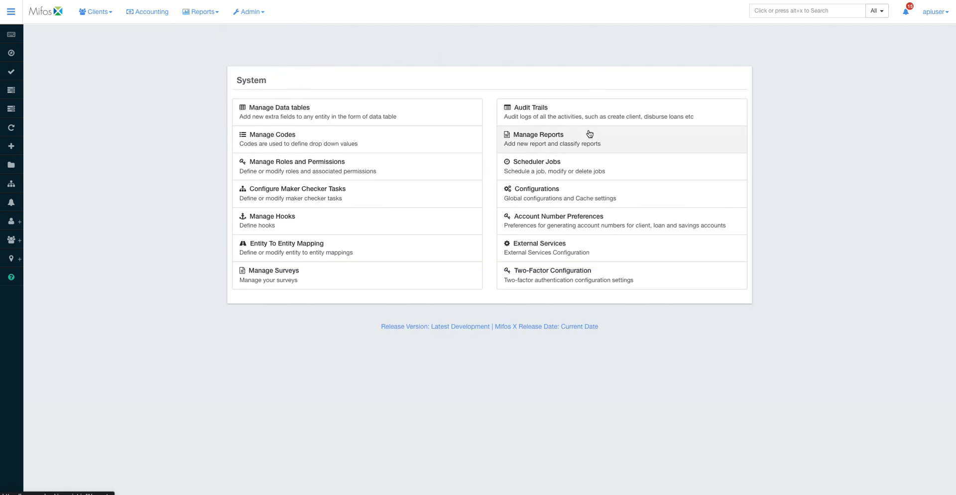
left_click(537, 135)
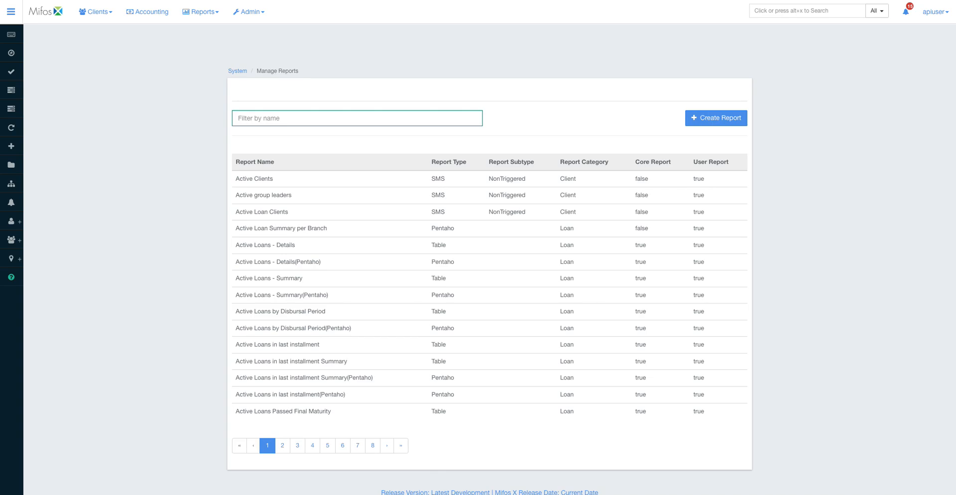
left_click(237, 71)
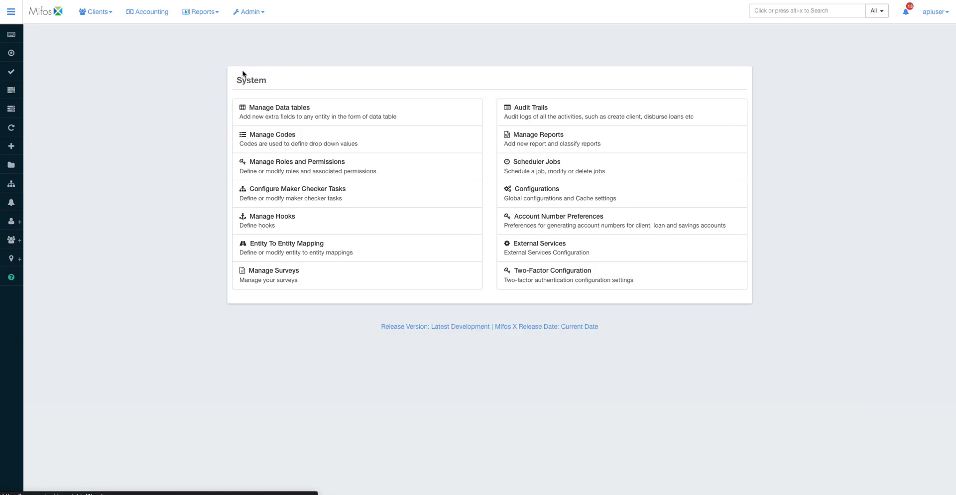
Step: Peek at the Clients menu and the Admin menu without leaving the System page
left_click(249, 11)
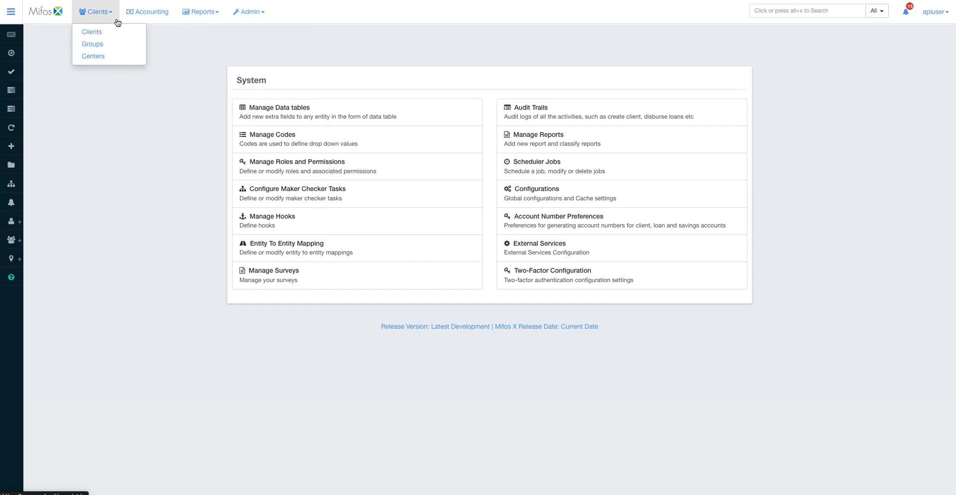
left_click(248, 11)
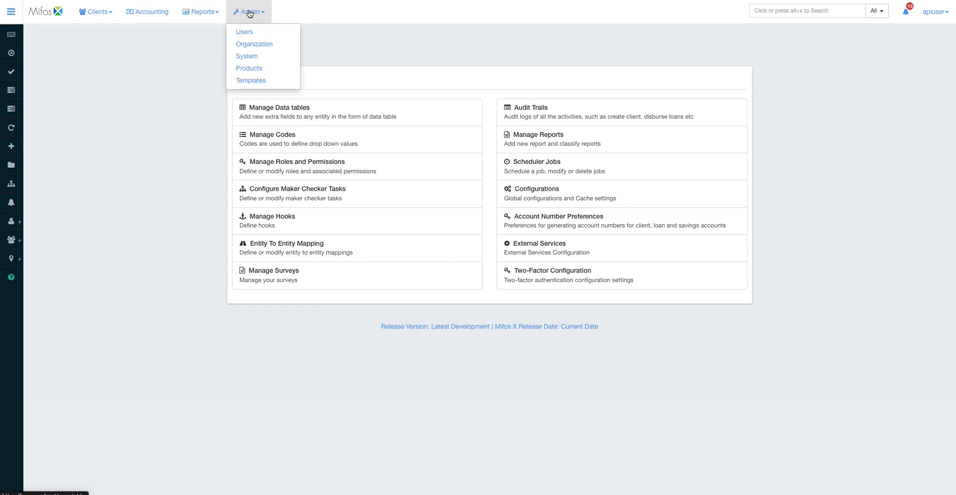
left_click(246, 56)
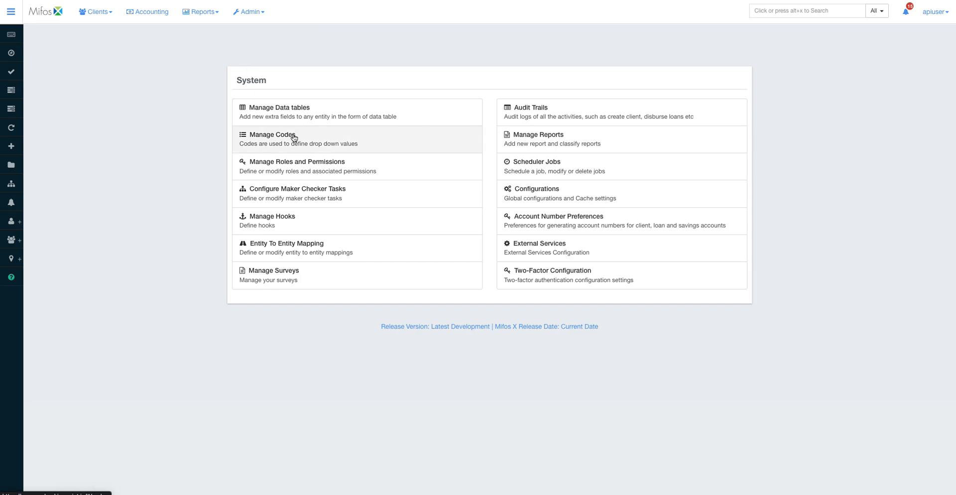
Step: Inspect the Super user role's Collection_sheet and Portfolio permissions, down to addresses and clients
left_click(294, 161)
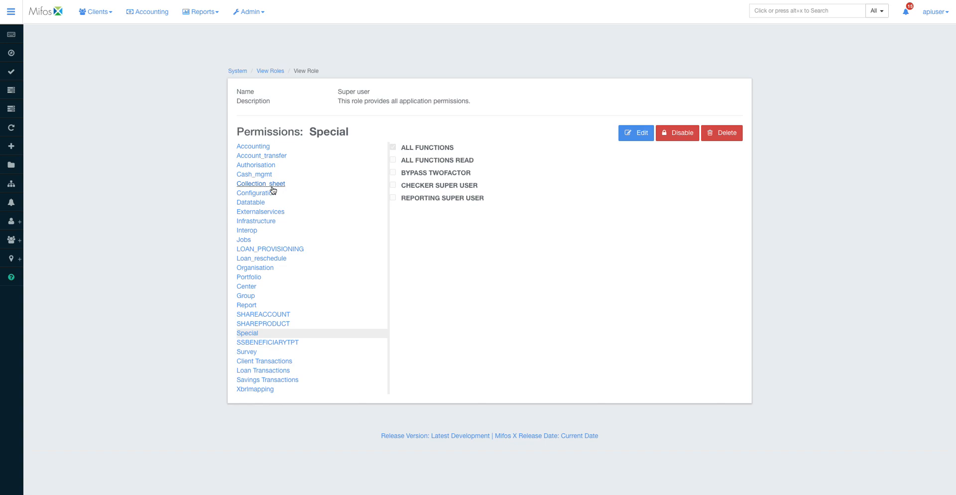
left_click(260, 184)
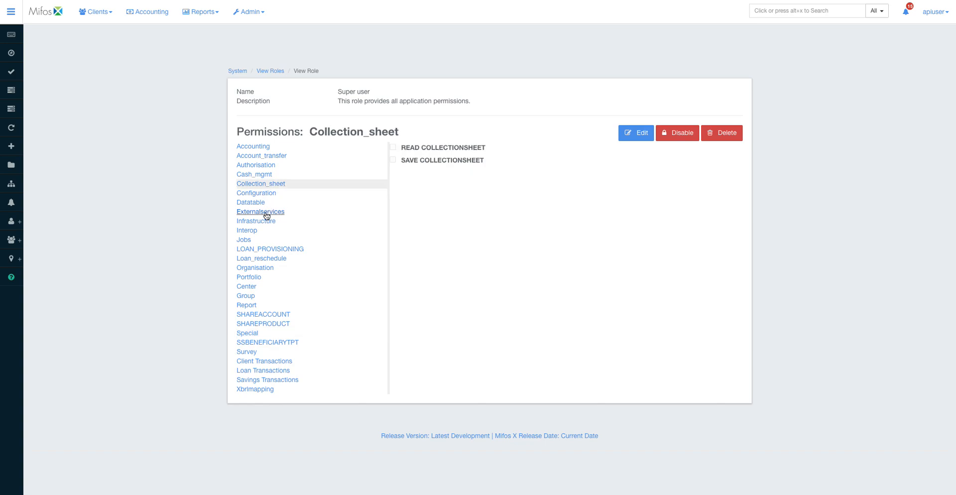
left_click(249, 277)
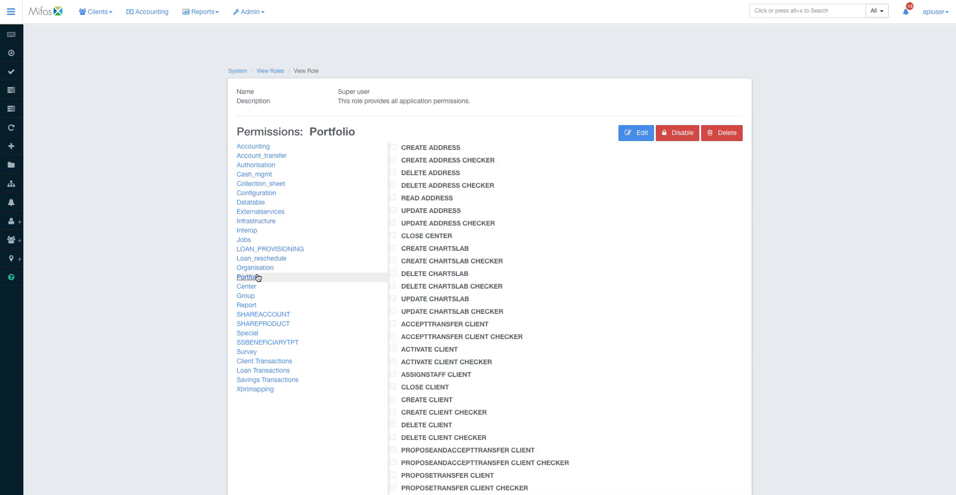
scroll("down", 3)
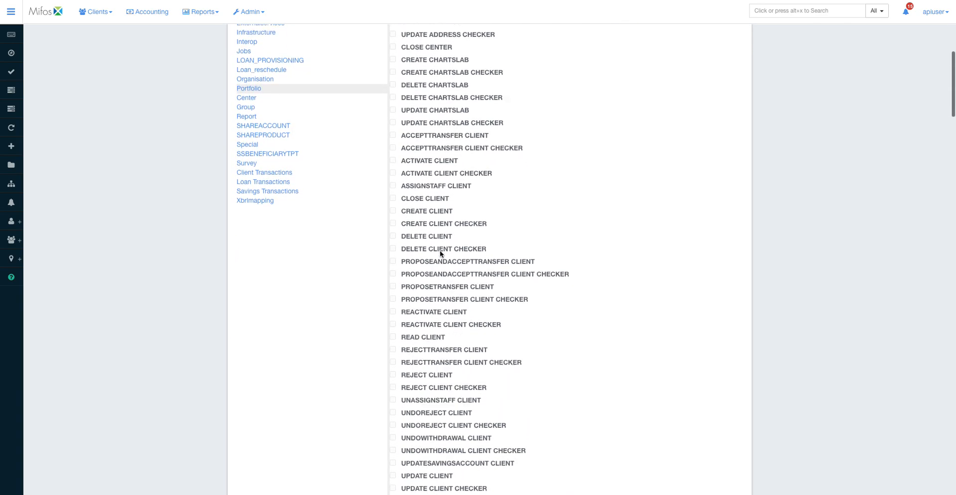
scroll("down", 3)
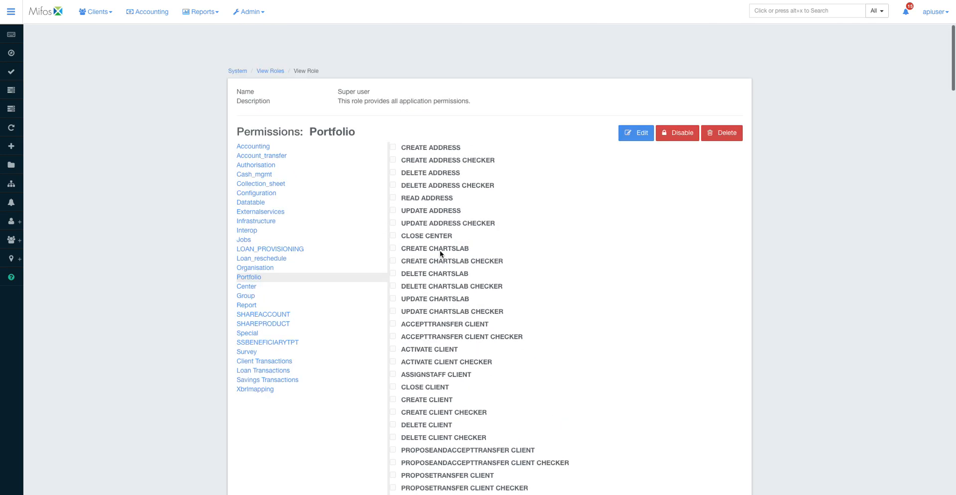
left_click(249, 11)
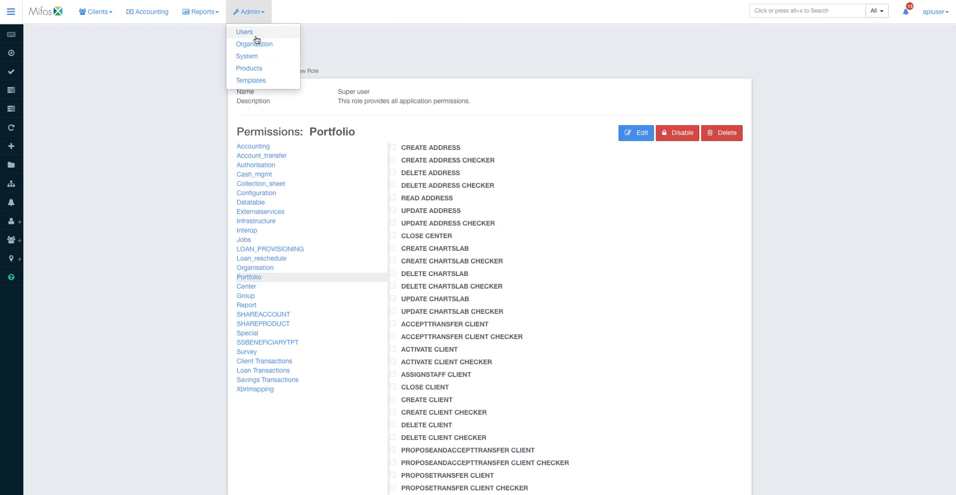
Step: Show the Products page listing loan, savings and share products, charges, rates and collateral
left_click(249, 67)
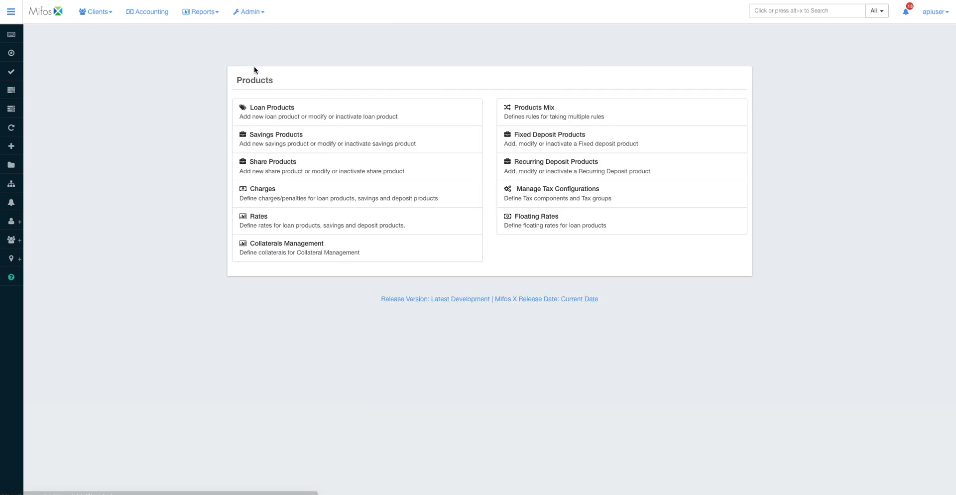
mouse_move(333, 110)
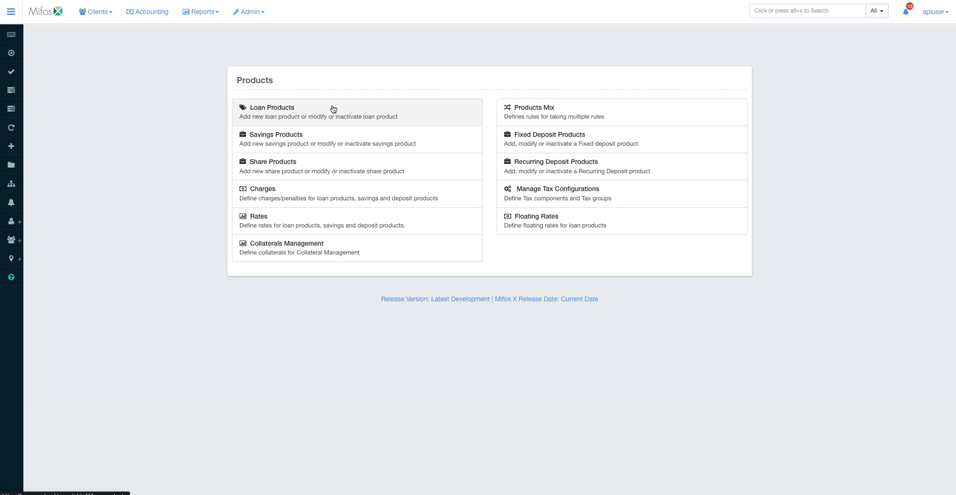
mouse_move(338, 139)
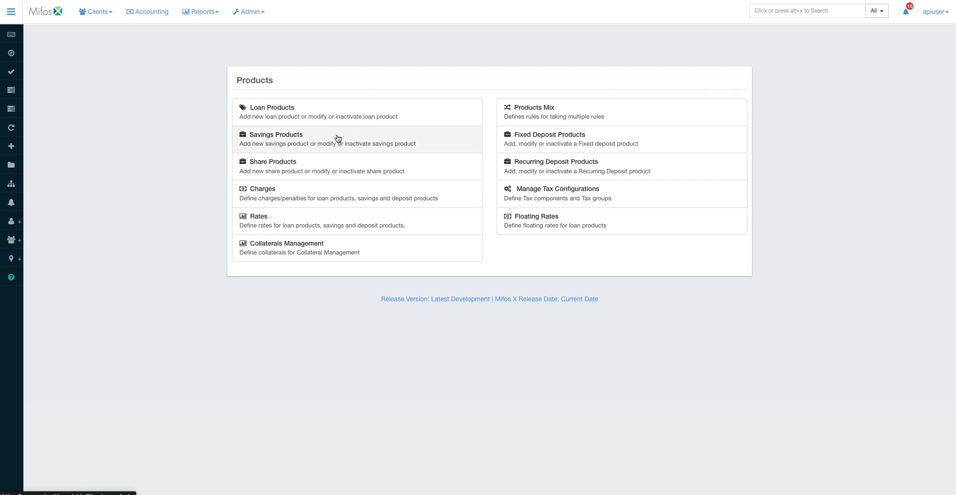
mouse_move(315, 225)
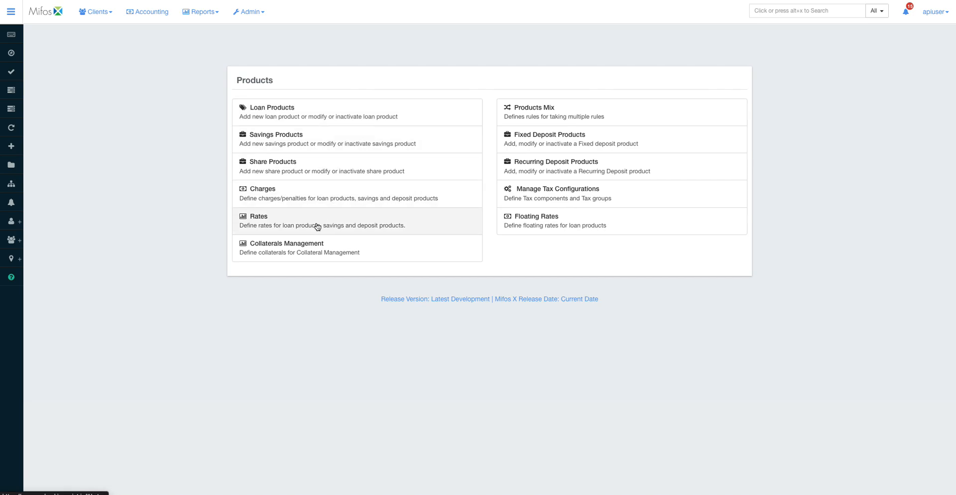
mouse_move(390, 250)
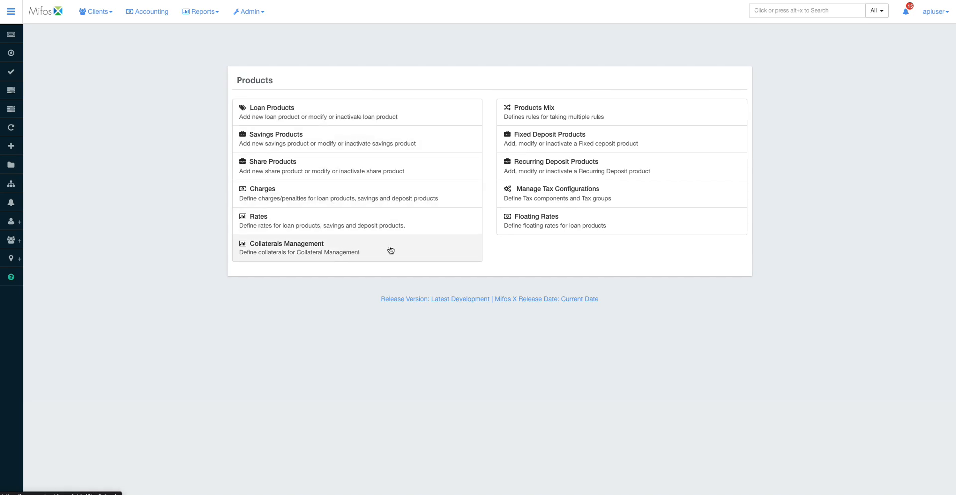
mouse_move(340, 217)
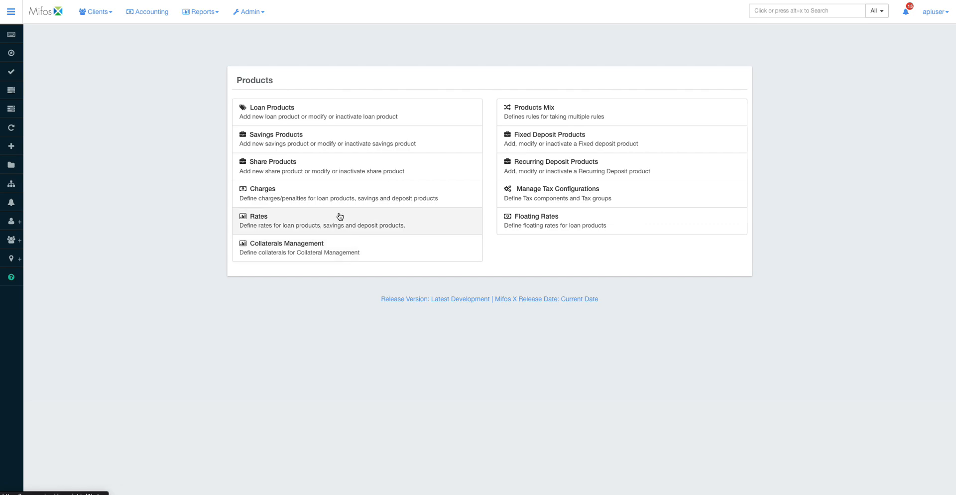
mouse_move(336, 162)
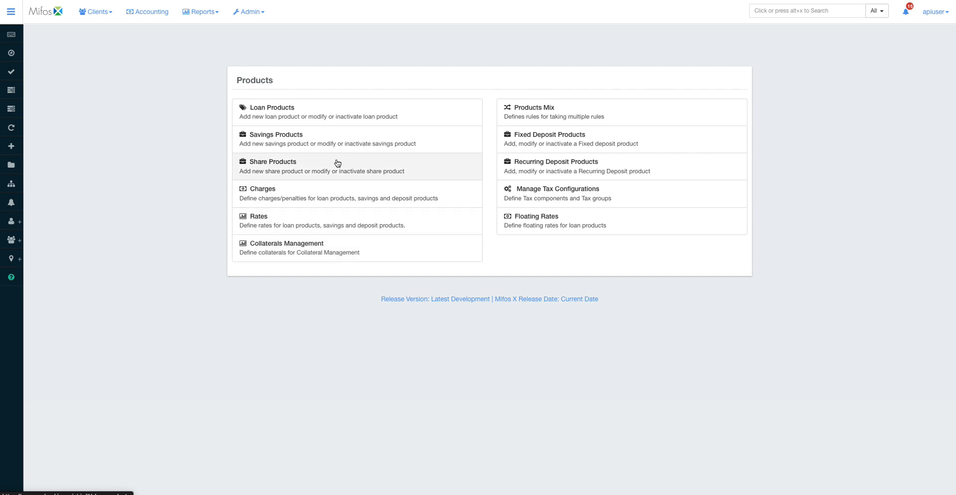
left_click(249, 11)
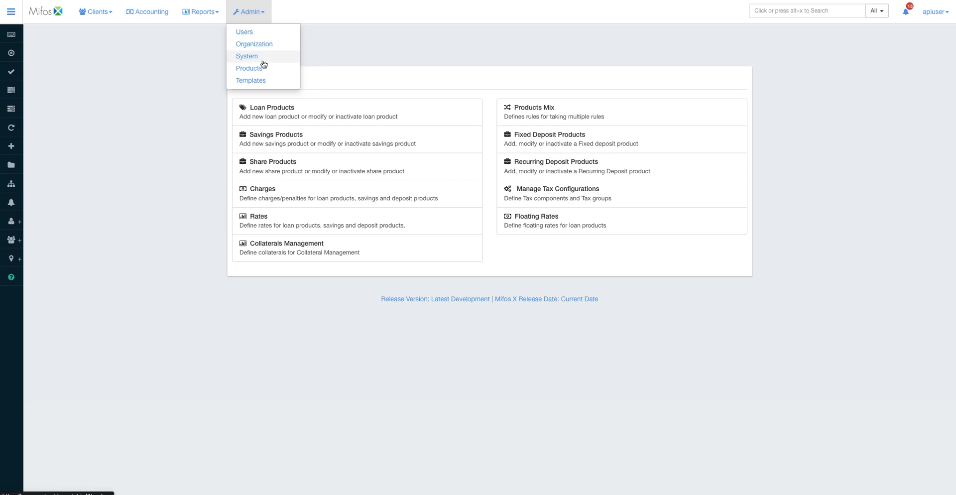
Step: Show the Organization page with offices, holidays, employees, currencies, funds and payment types
left_click(254, 43)
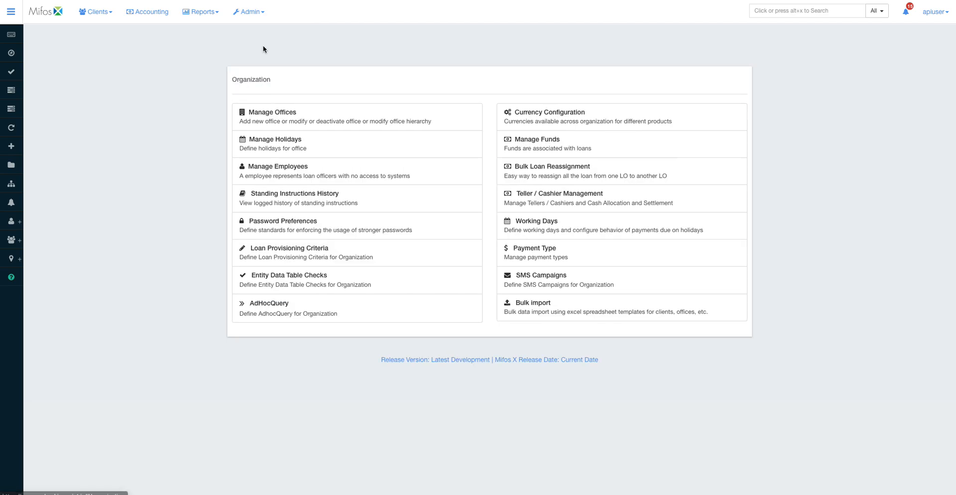
mouse_move(428, 141)
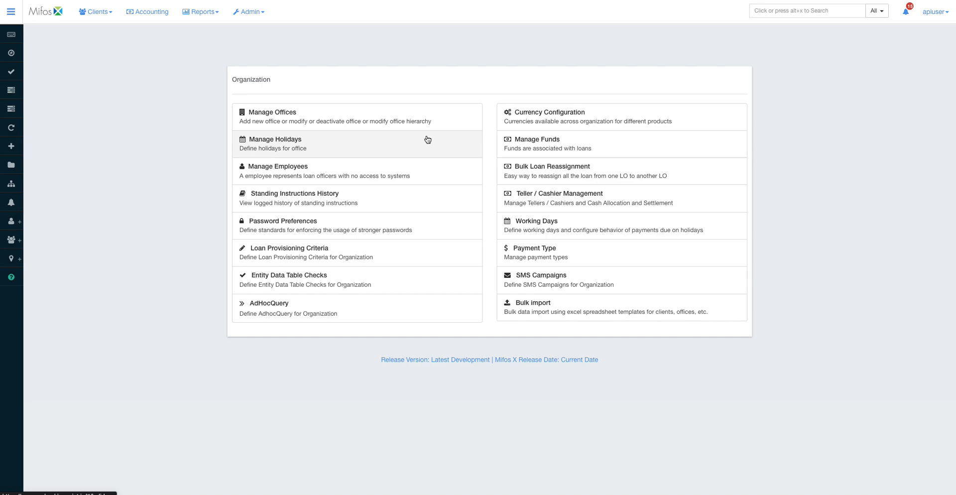
mouse_move(567, 114)
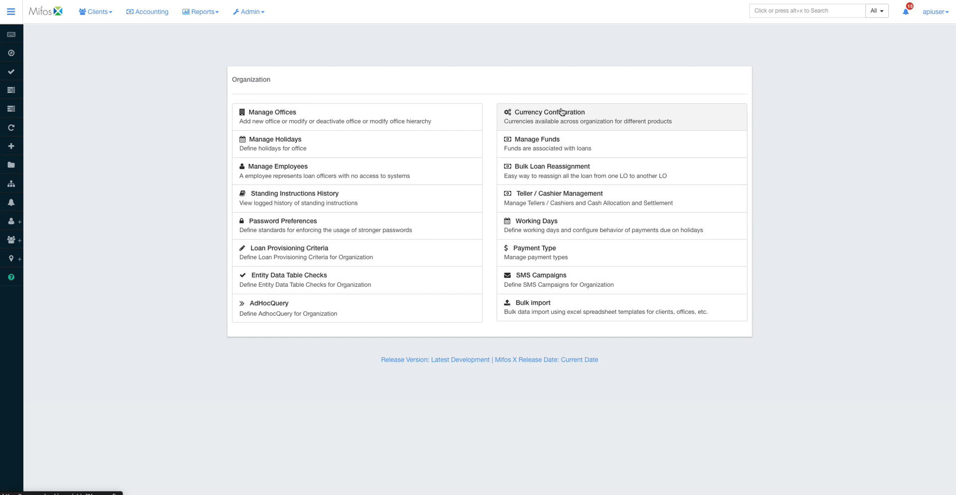
mouse_move(588, 265)
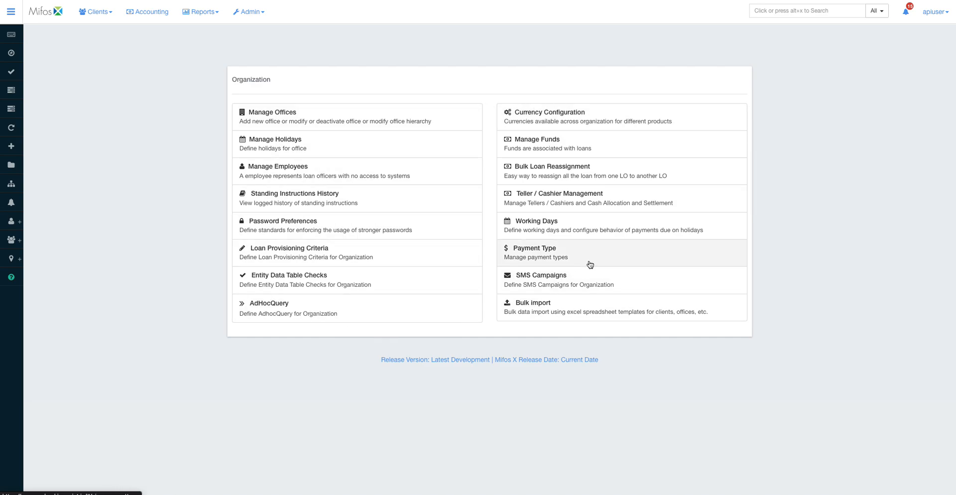
mouse_move(549, 257)
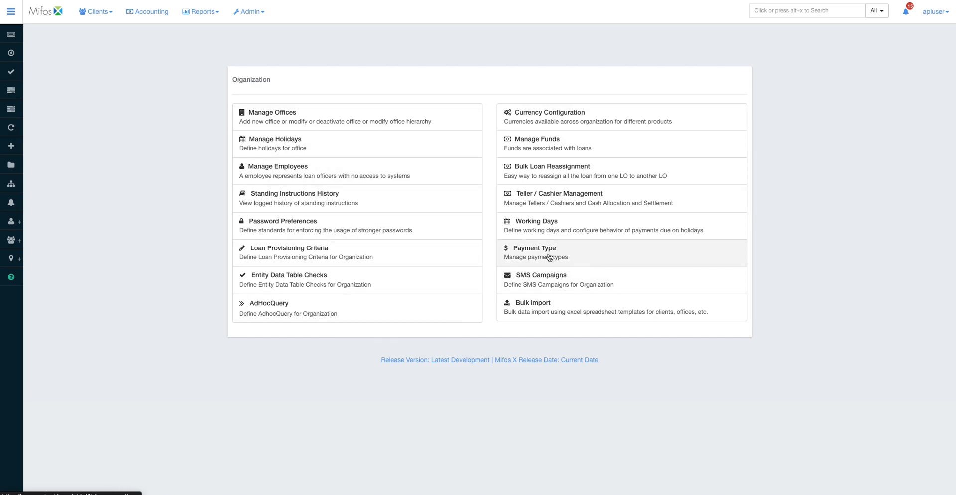
mouse_move(545, 198)
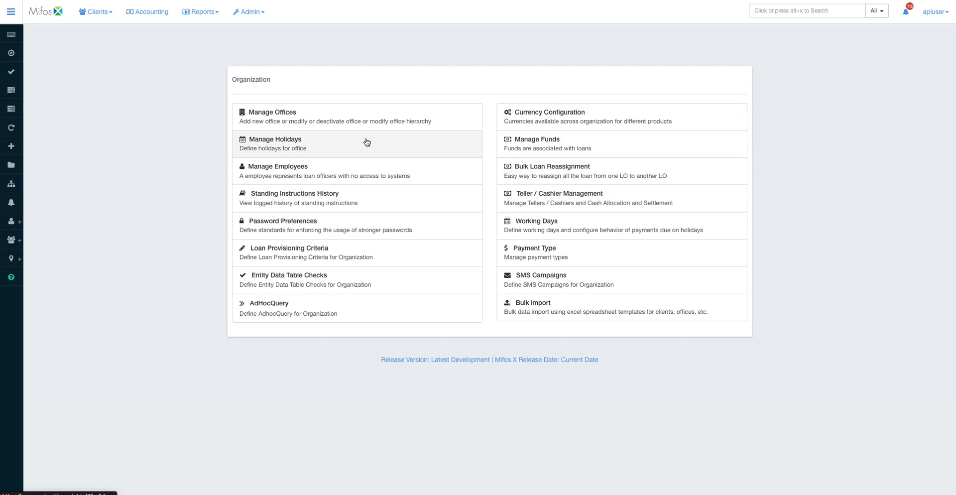
mouse_move(330, 230)
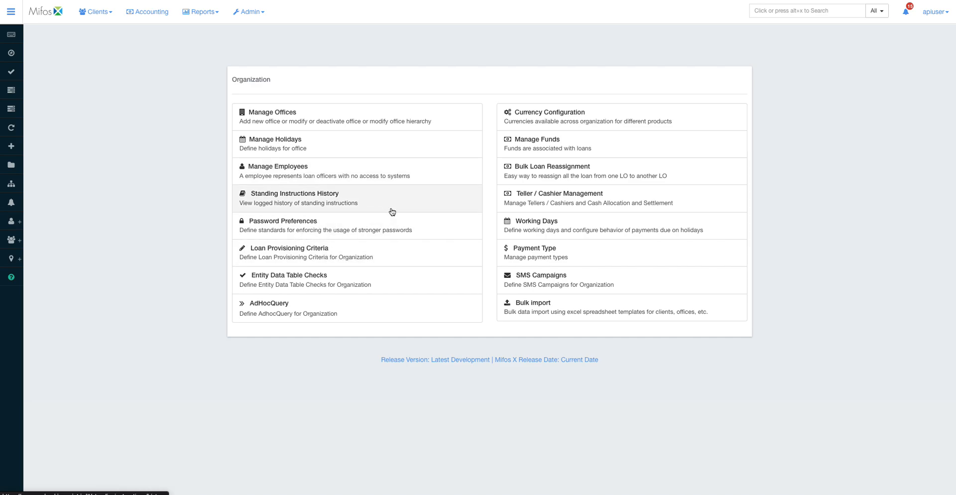
mouse_move(656, 18)
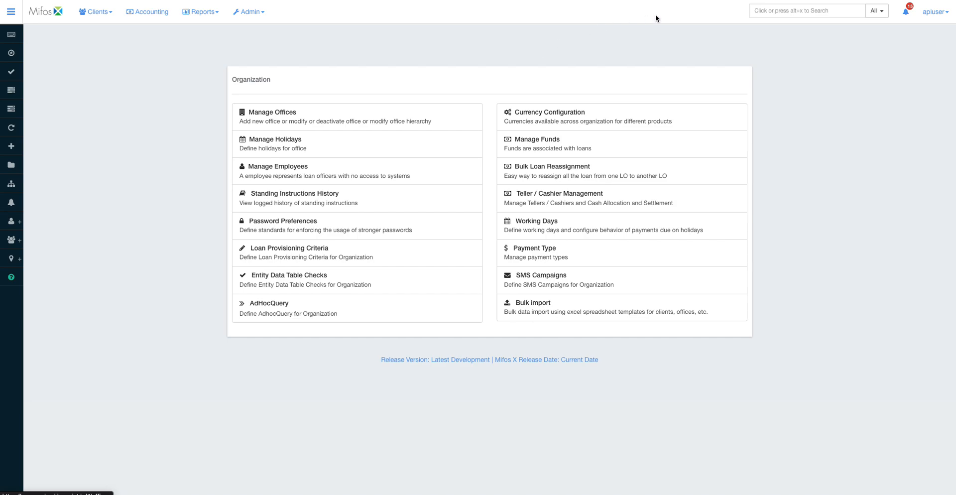
left_click(805, 10)
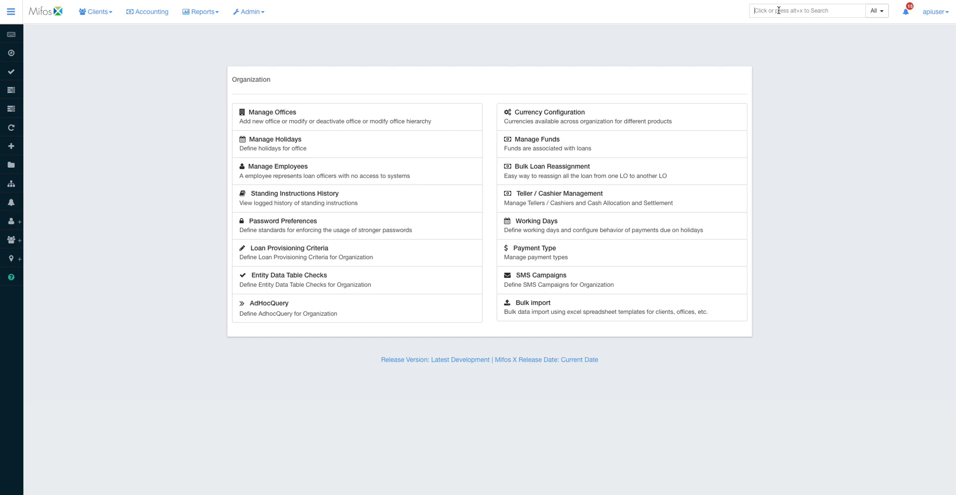
type("ibrahim")
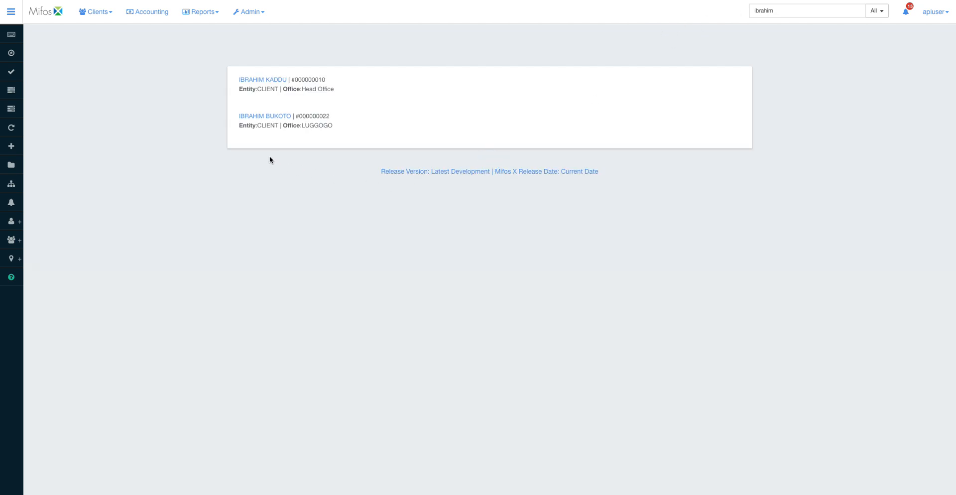
mouse_move(288, 192)
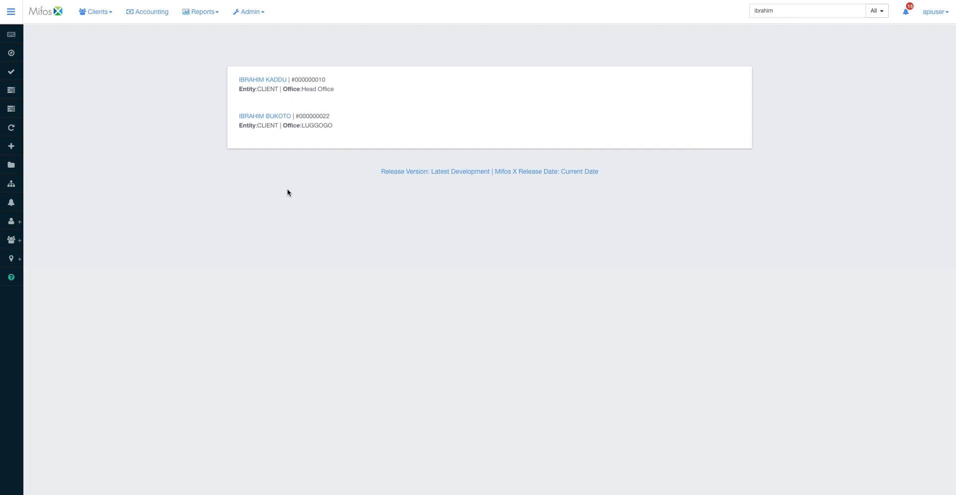
left_click(905, 12)
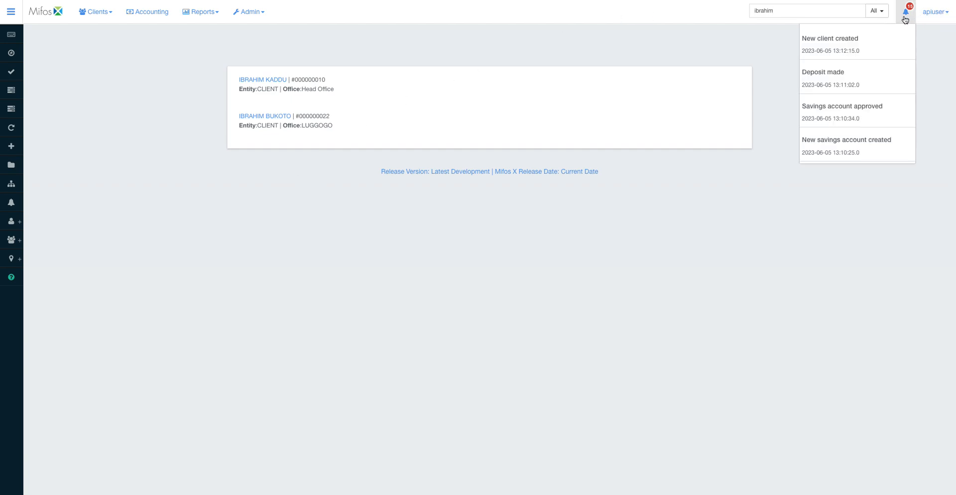
left_click(875, 10)
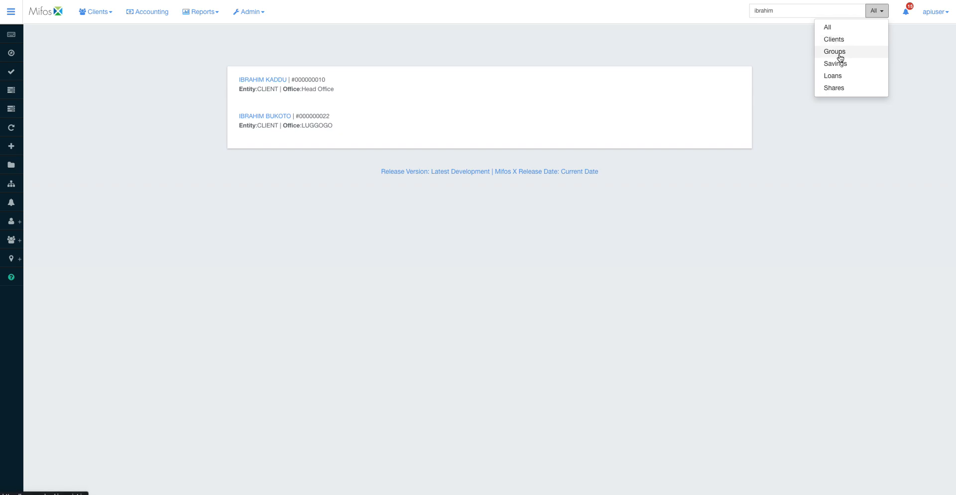
mouse_move(843, 90)
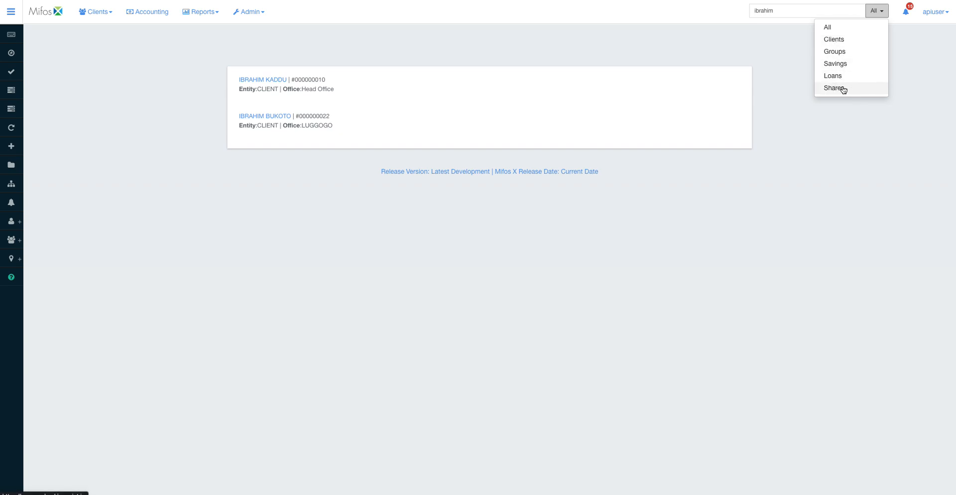
left_click(906, 11)
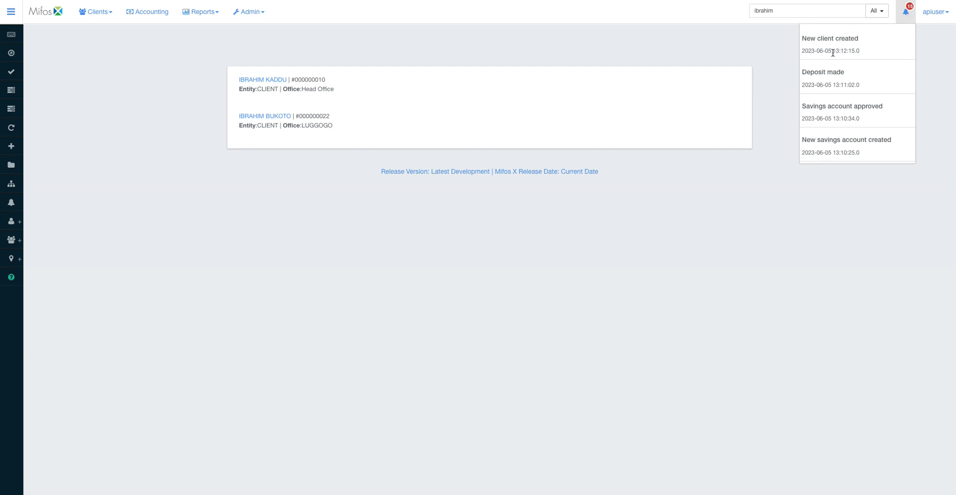
mouse_move(898, 35)
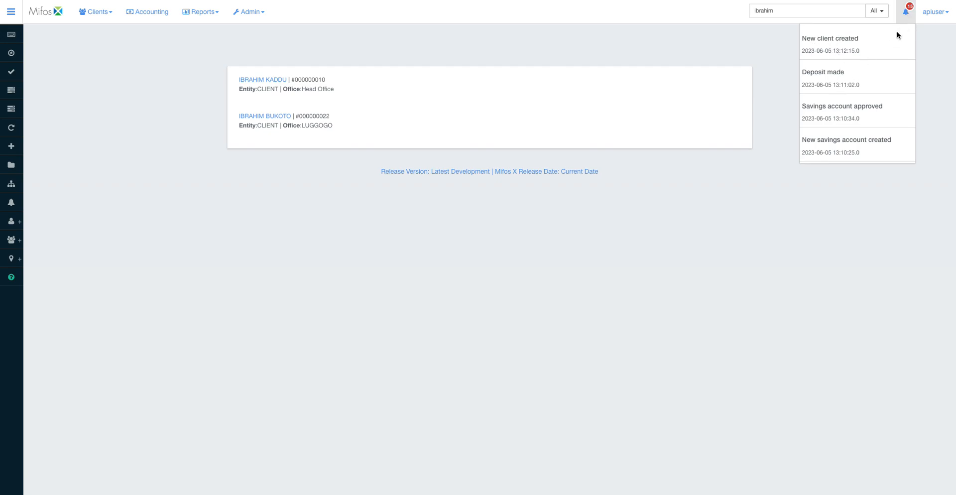
mouse_move(872, 47)
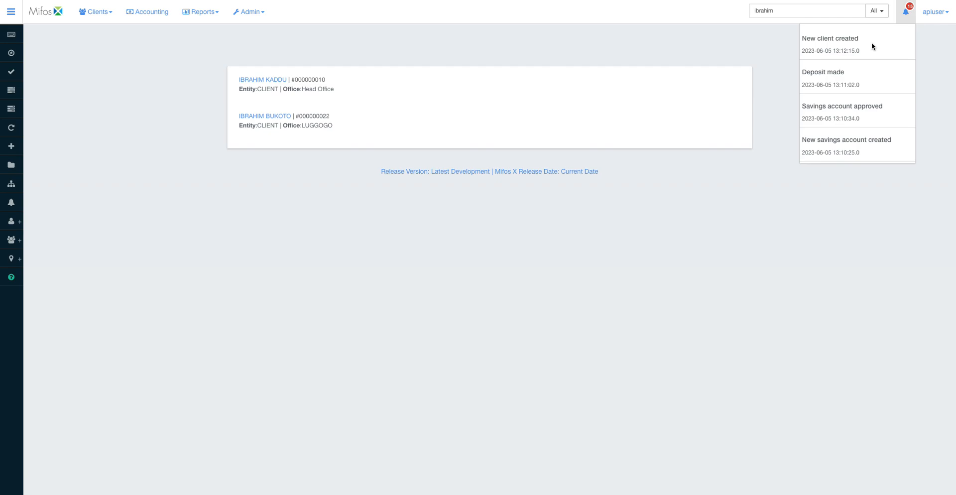
left_click(906, 10)
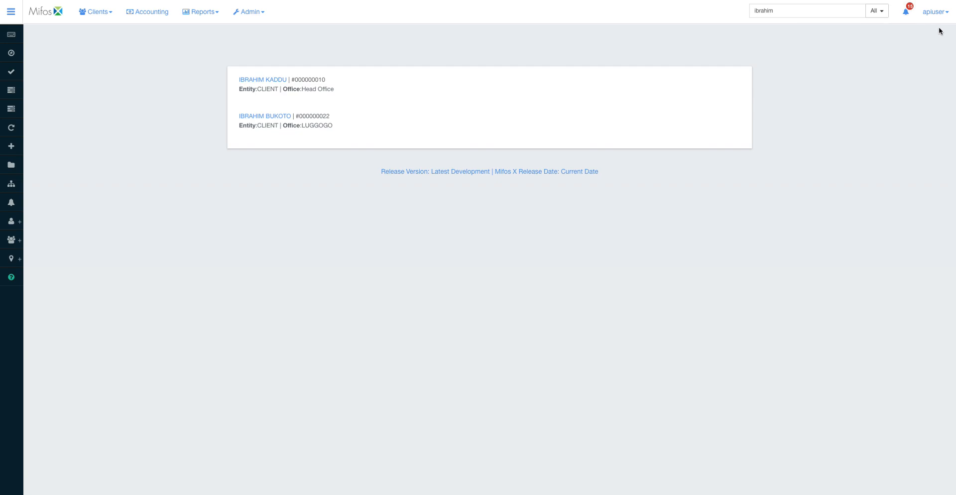
left_click(936, 10)
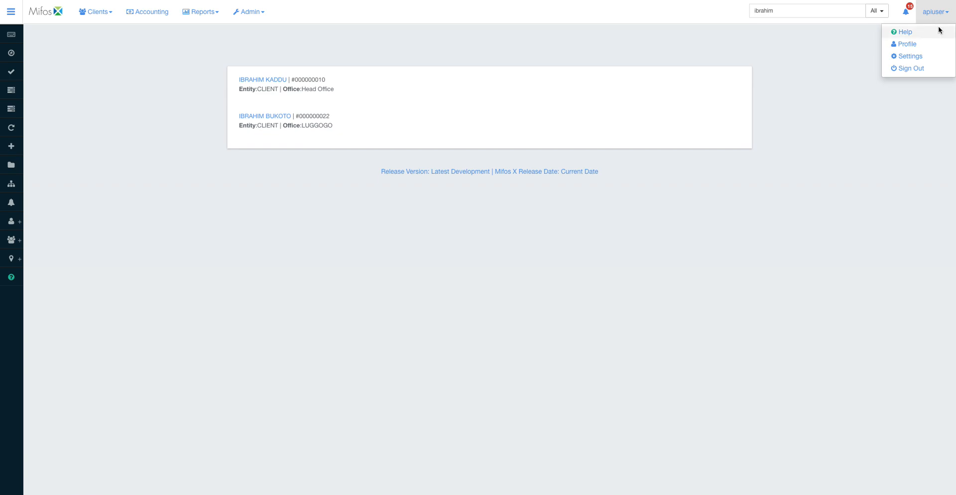
mouse_move(939, 38)
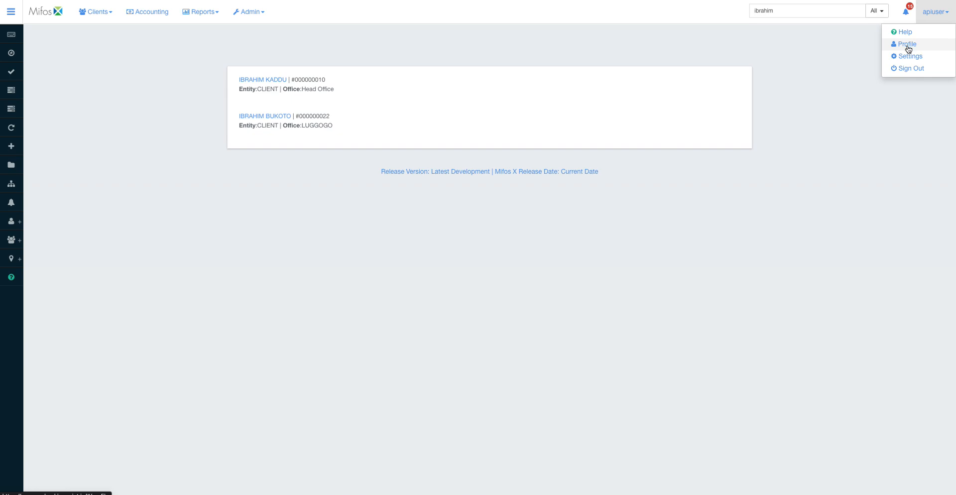
mouse_move(910, 56)
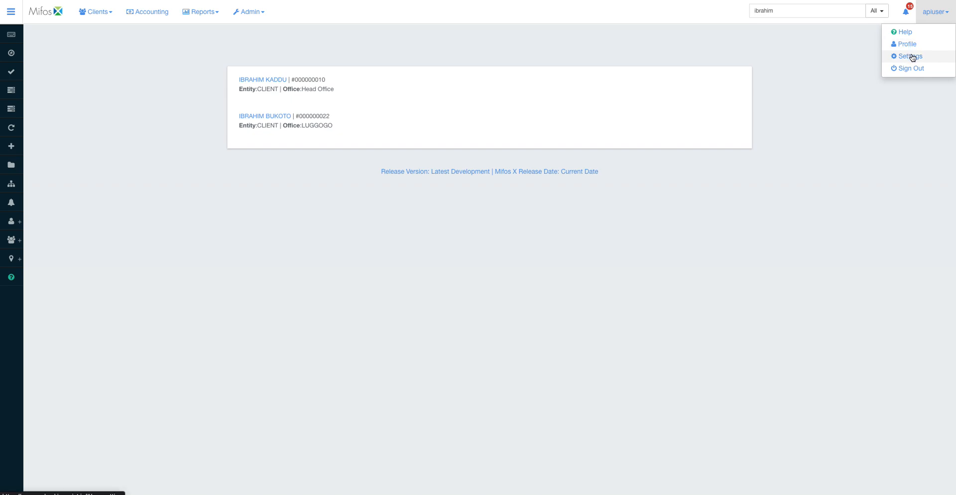
left_click(936, 12)
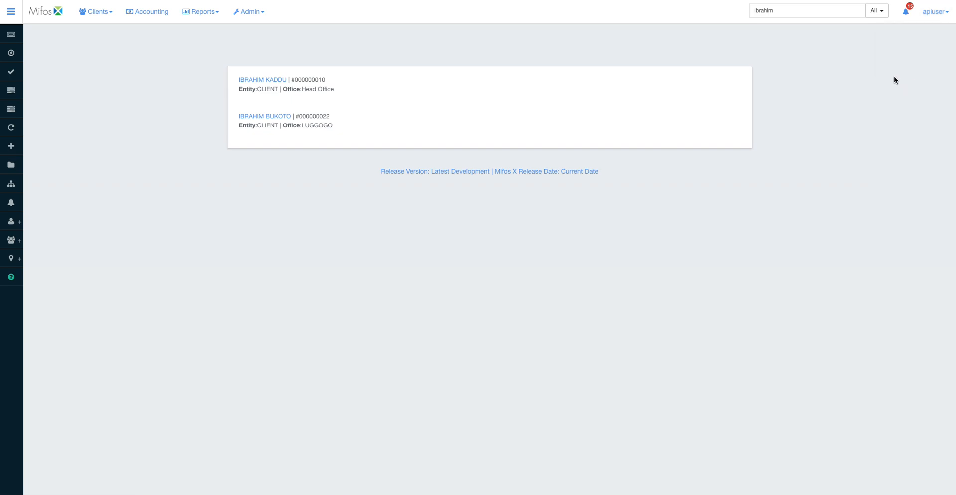
mouse_move(636, 223)
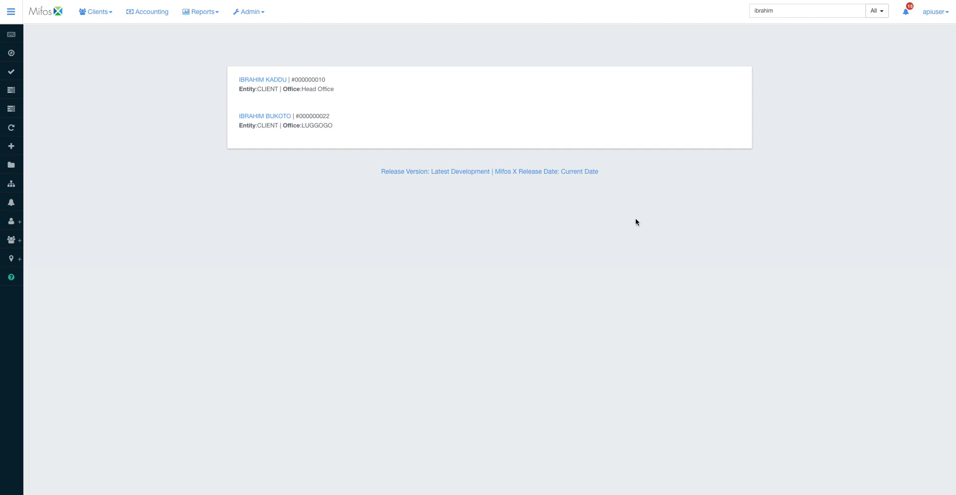